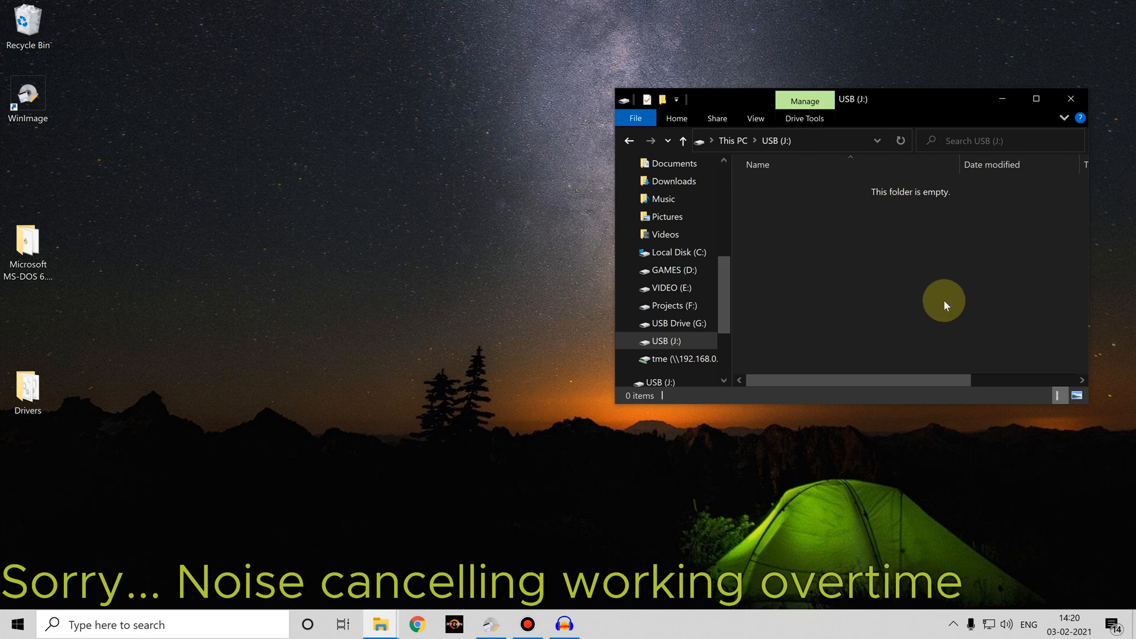
mouse_move(876, 232)
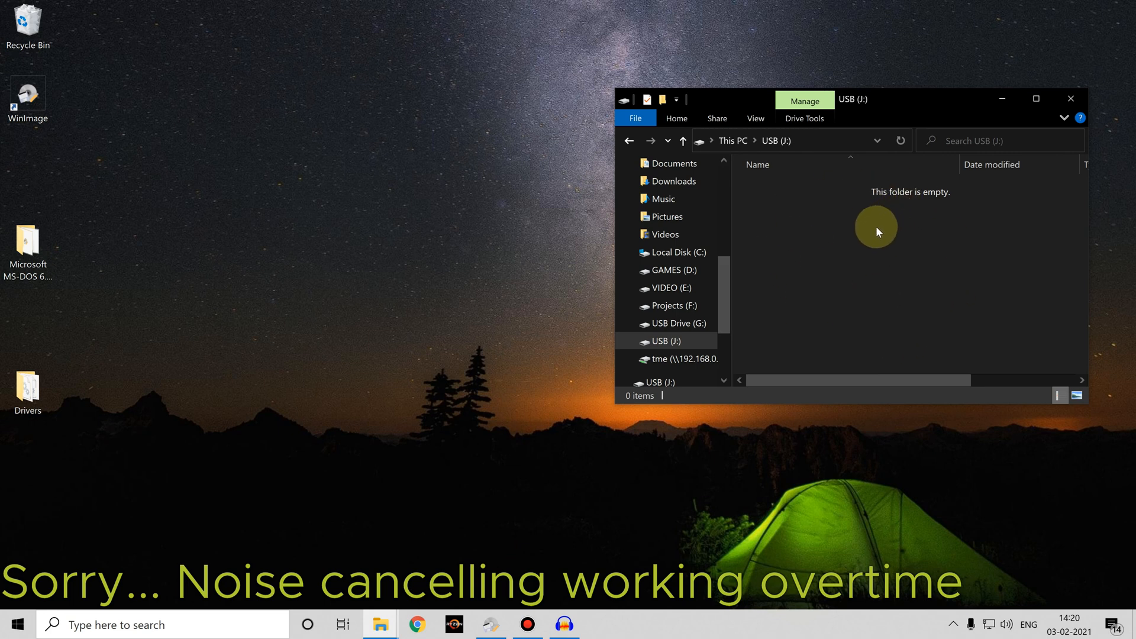
mouse_move(799, 267)
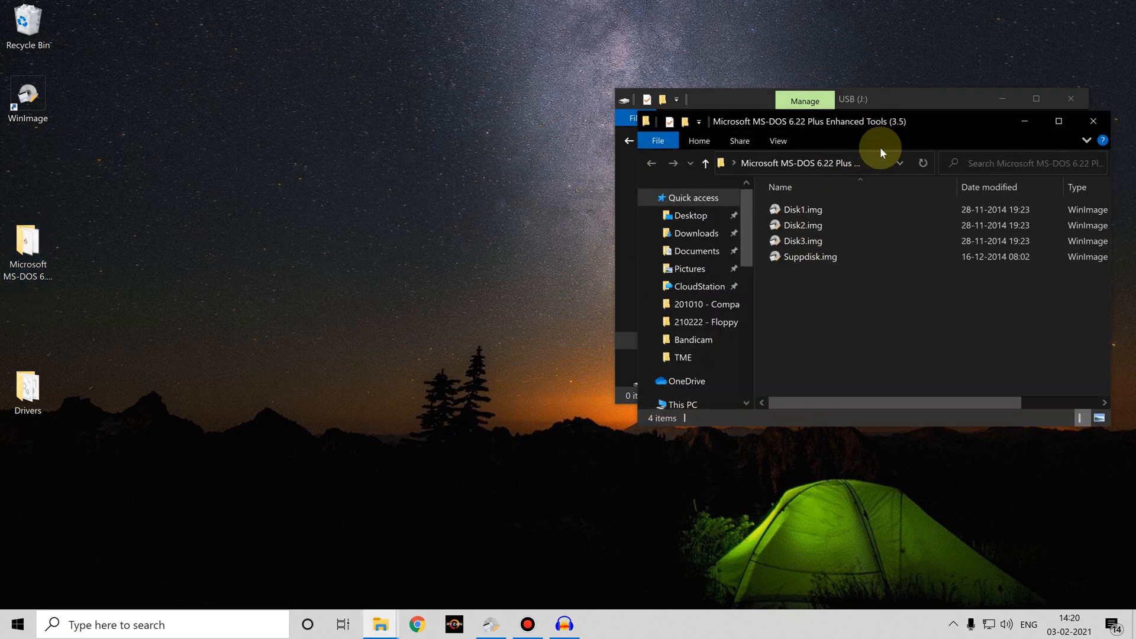
- Set the MS-DOS window beside USB (J:) and copy Disk1, Disk2, Disk3 and Suppdisk onto it
drag(881, 120, 384, 91)
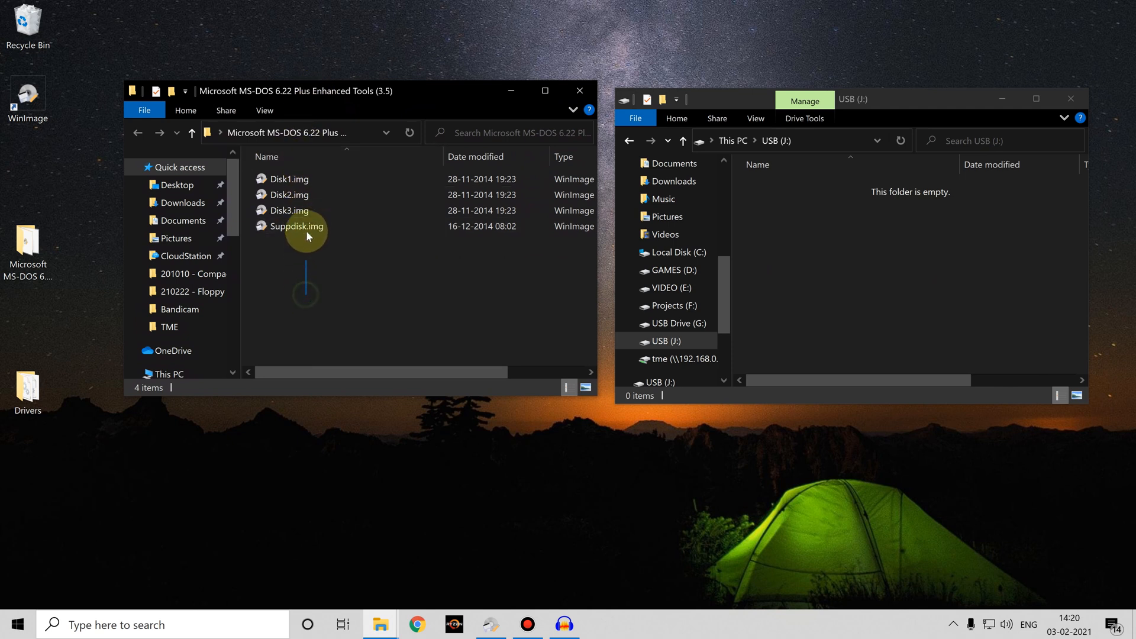
drag(304, 235, 840, 271)
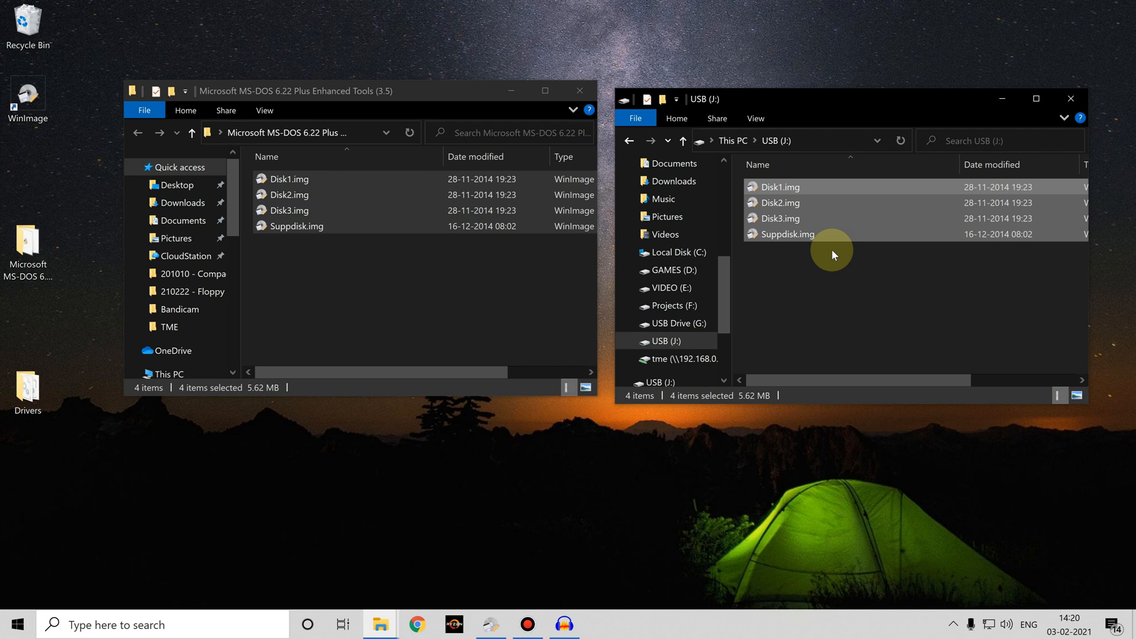
mouse_move(811, 266)
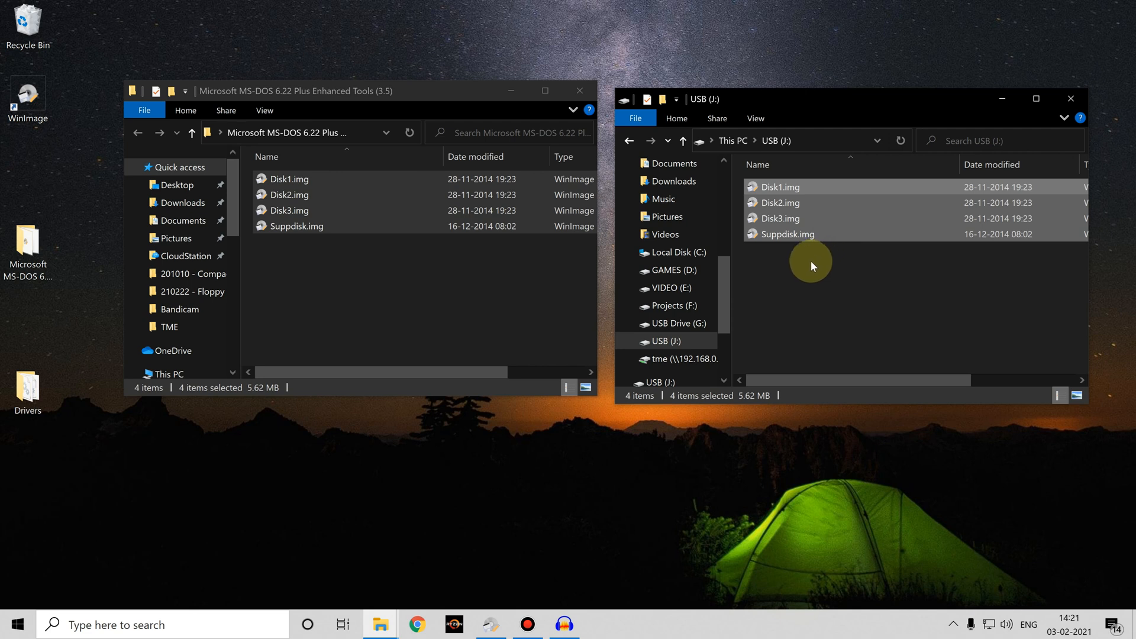
mouse_move(814, 254)
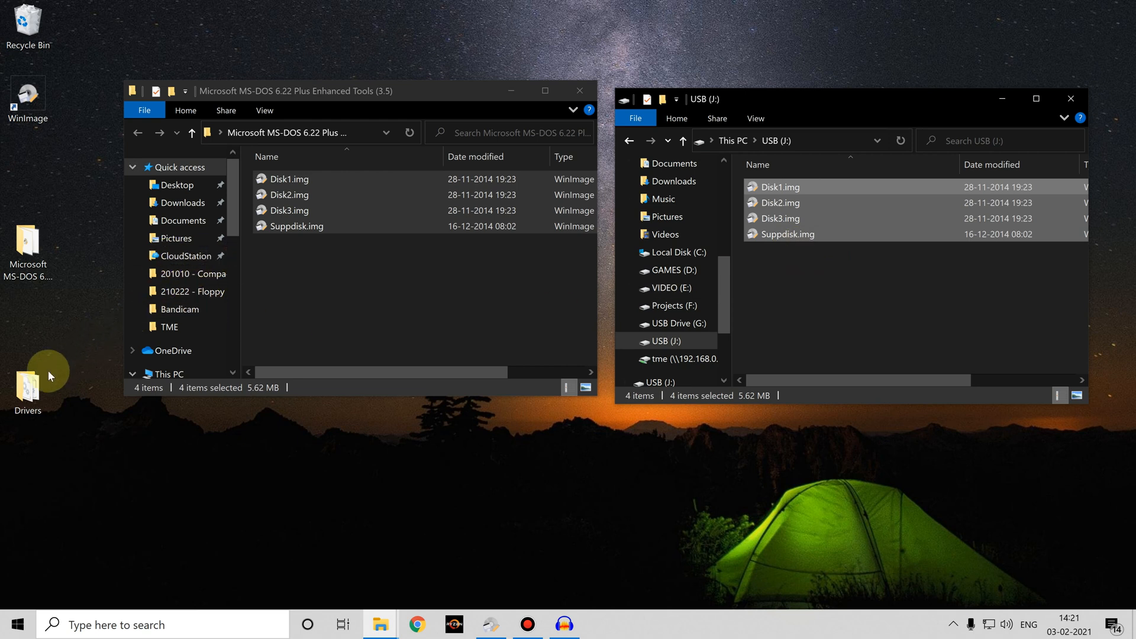
- Copy both .sys files from the Drivers folder to USB (J:), then permanently delete them
click(578, 90)
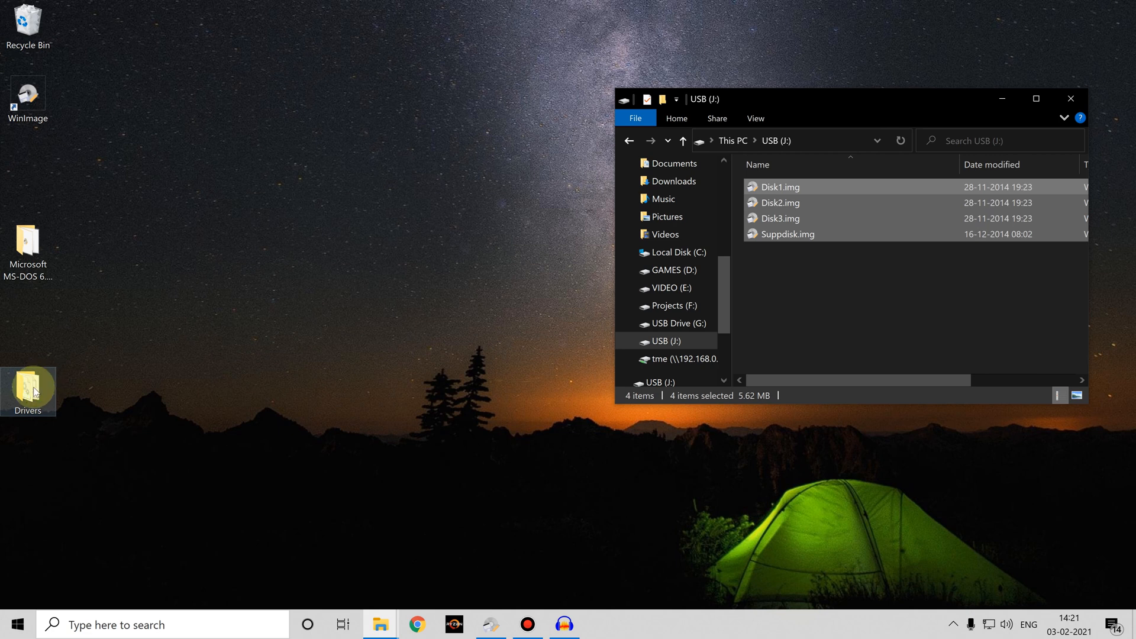
double_click(28, 391)
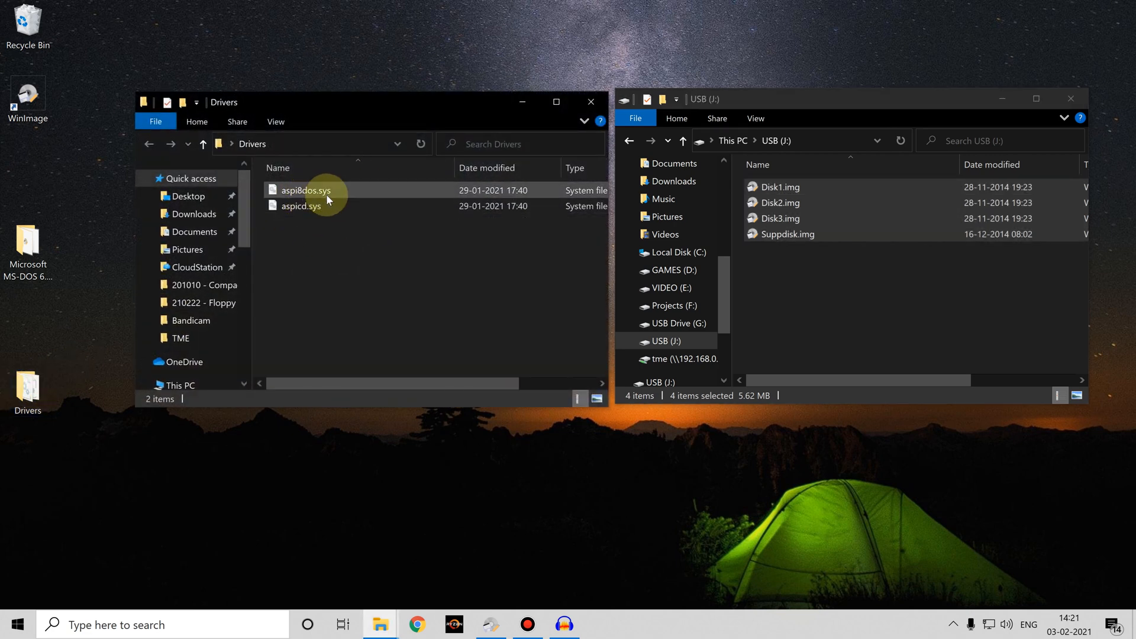
mouse_move(305, 190)
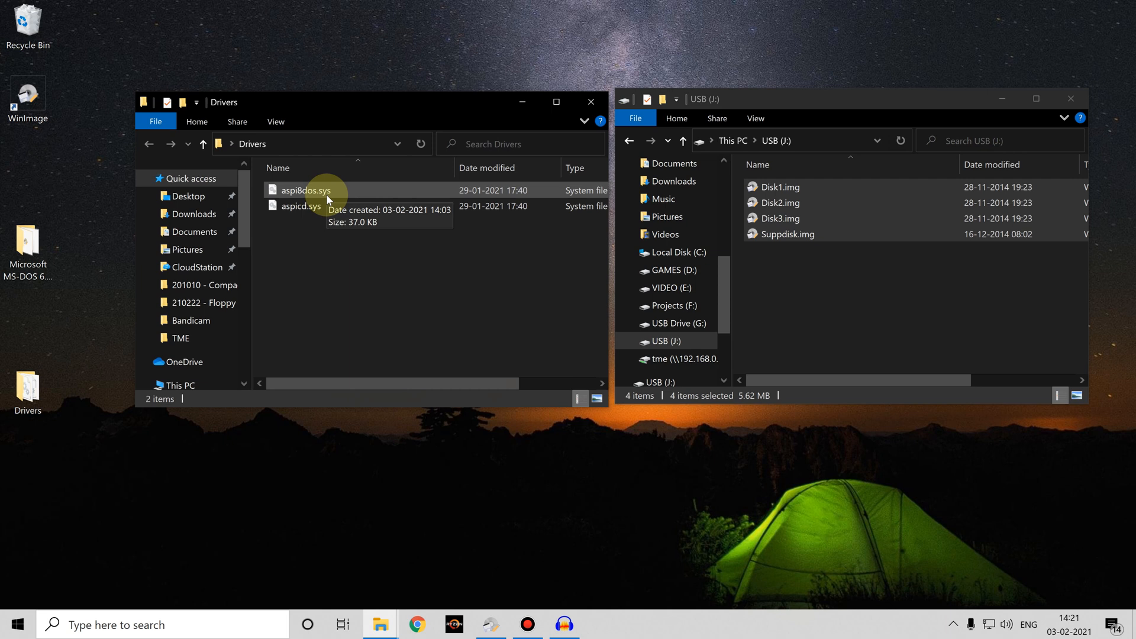
drag(326, 196, 840, 319)
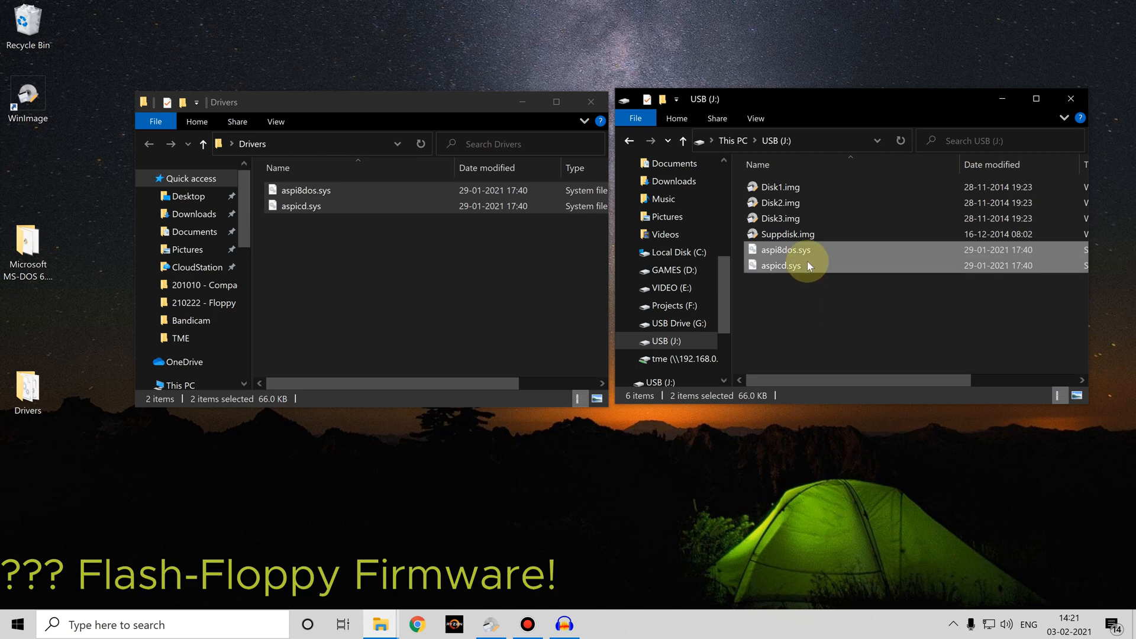
mouse_move(800, 252)
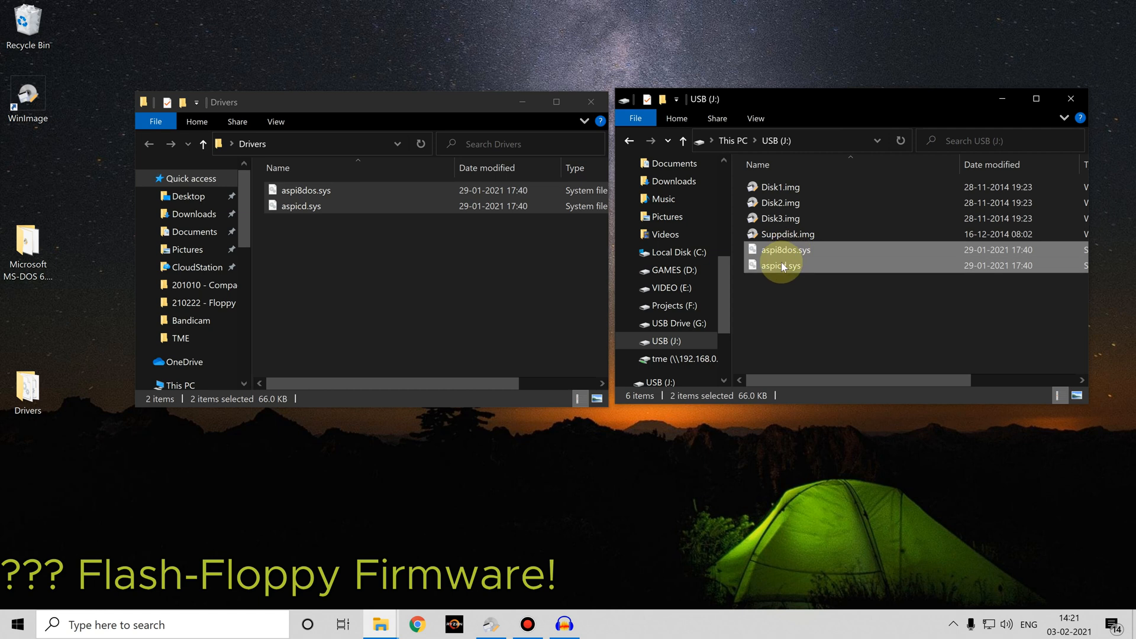
key(Delete)
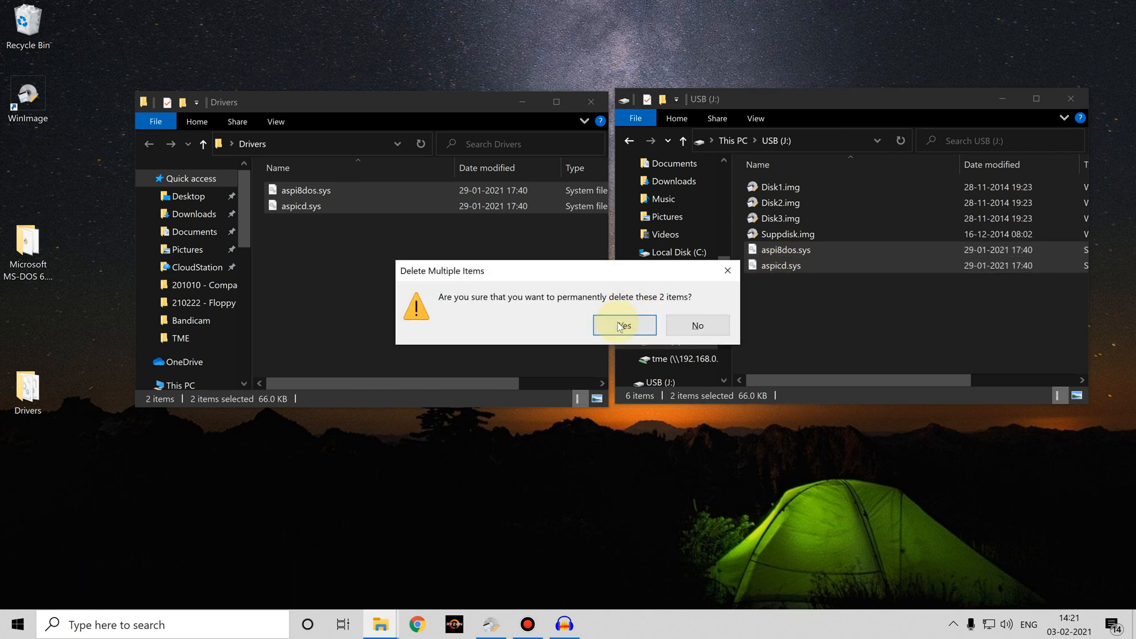
click(622, 325)
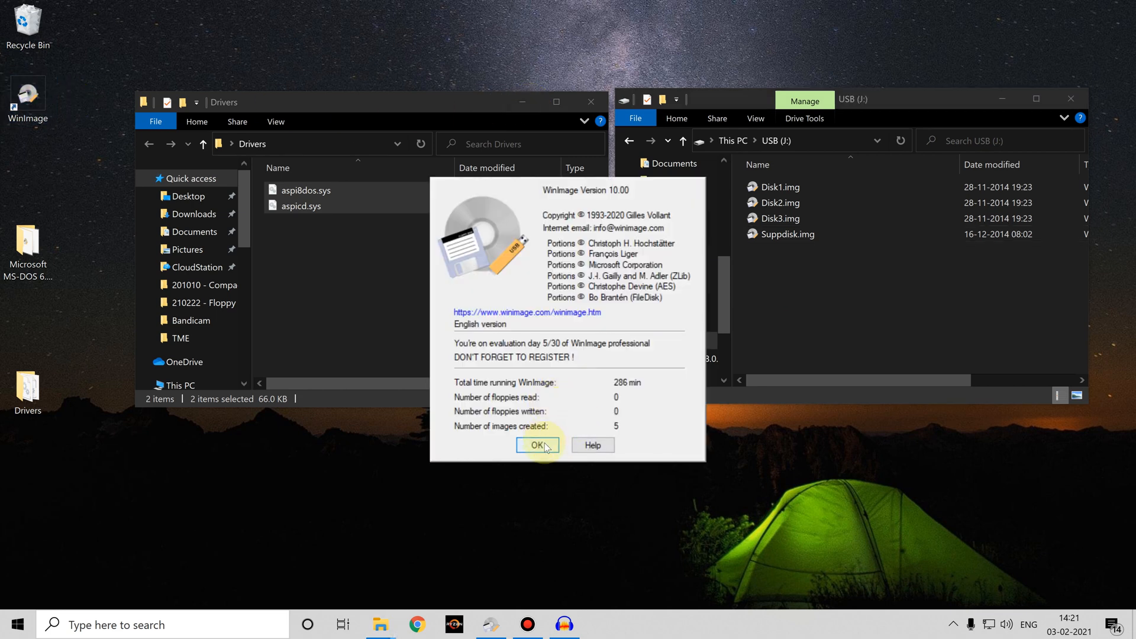
- Dismiss WinImage's evaluation notice and begin a new blank floppy image
click(537, 445)
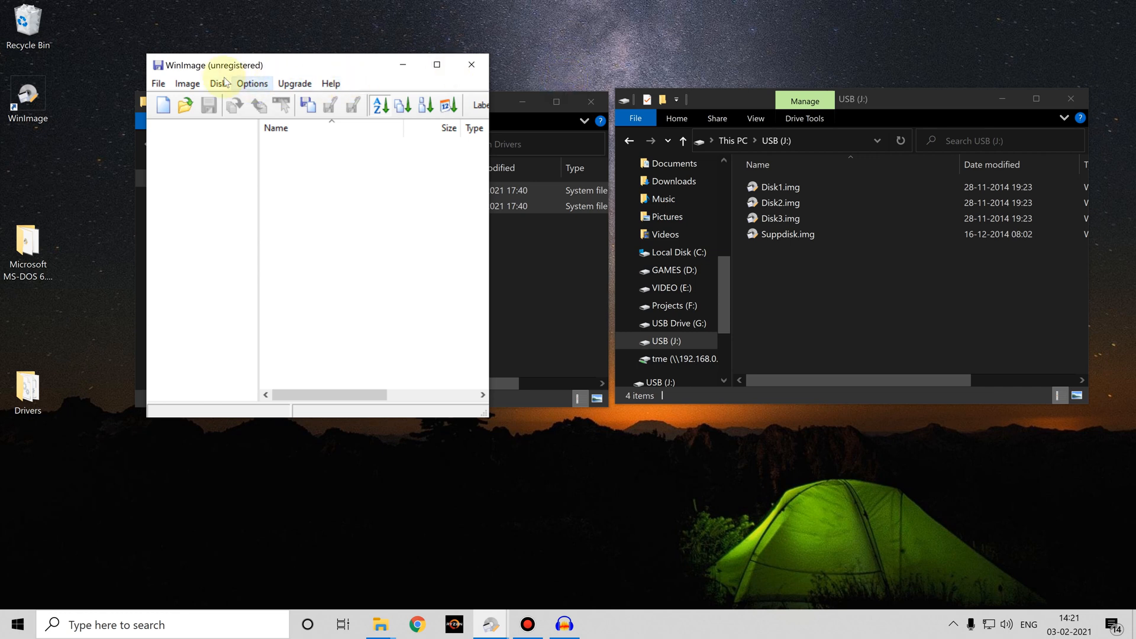
mouse_move(251, 83)
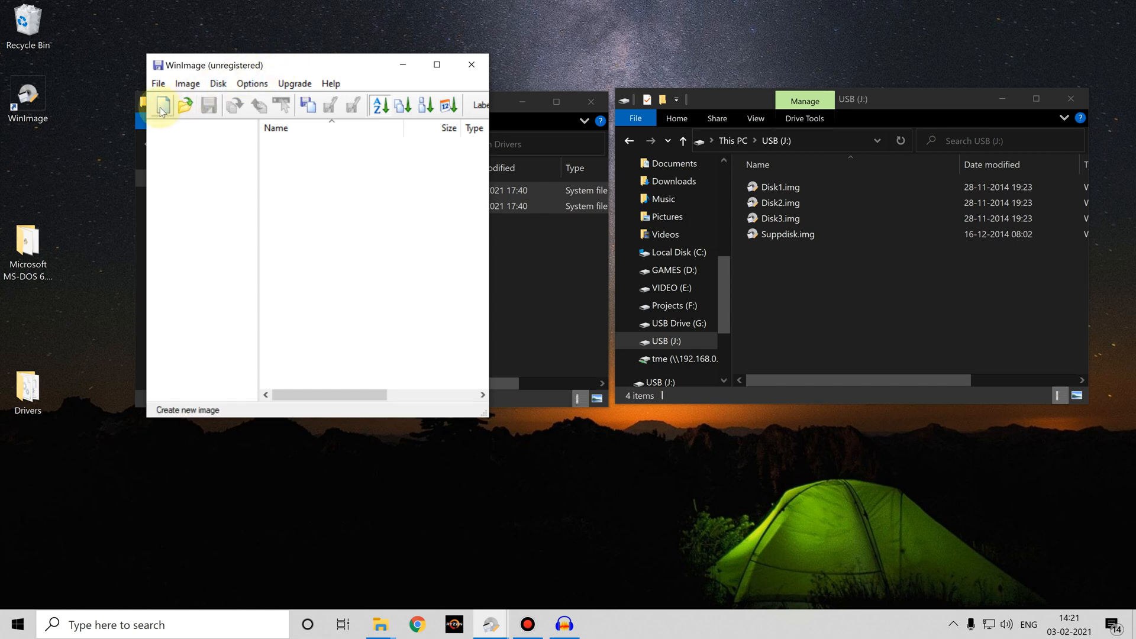
click(162, 106)
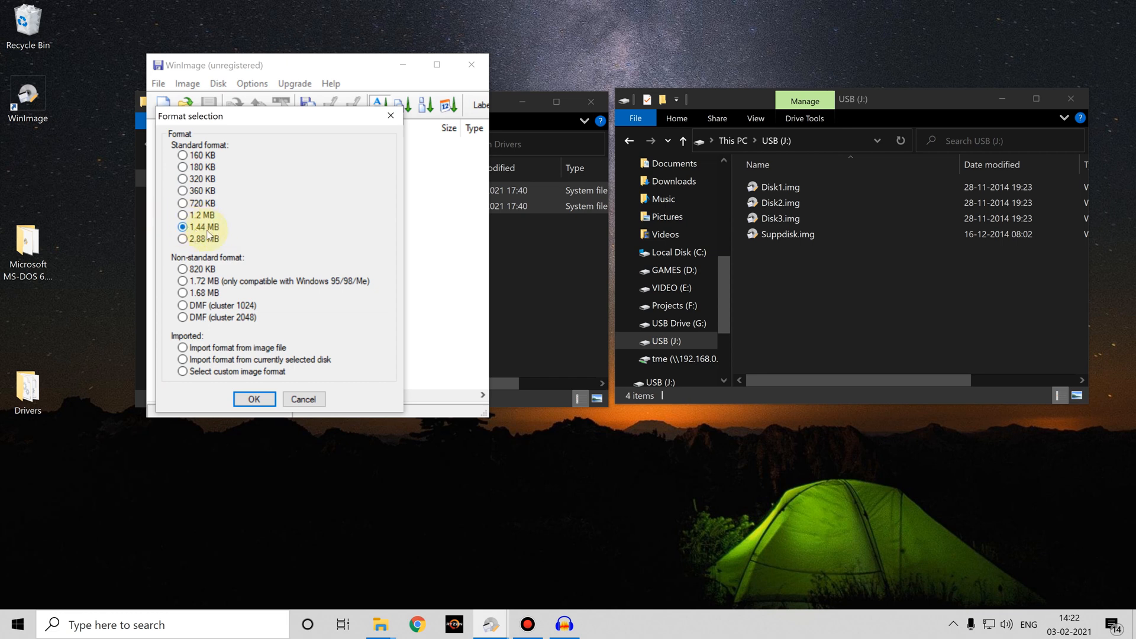
- Create a 1.44 MB image and inject aspi8dos.sys and aspicd.sys into it
click(253, 398)
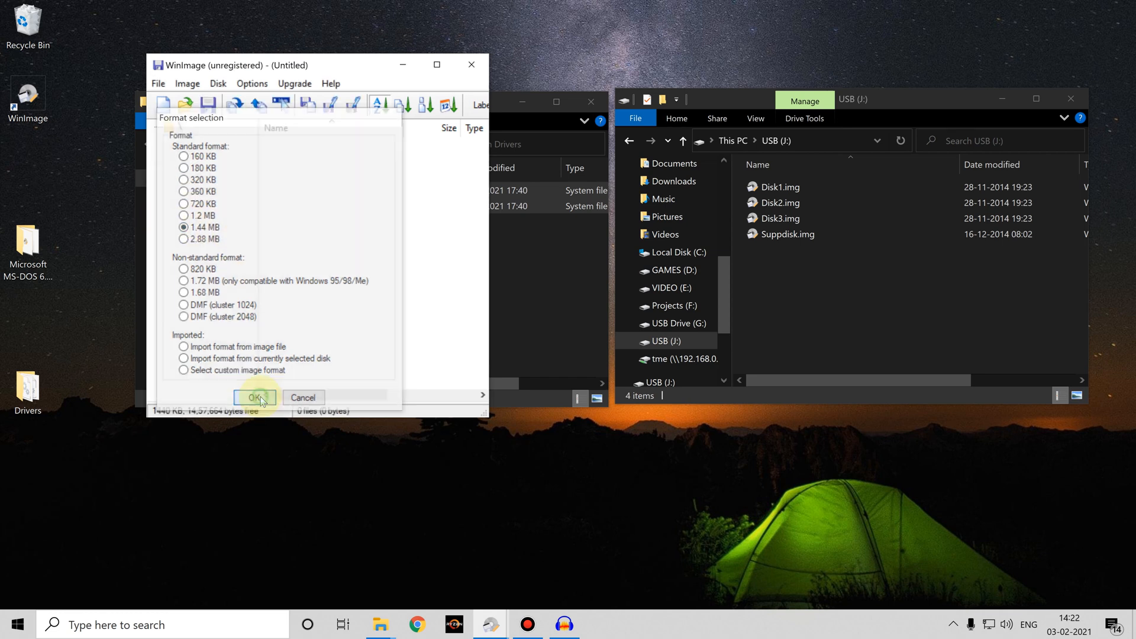
click(254, 397)
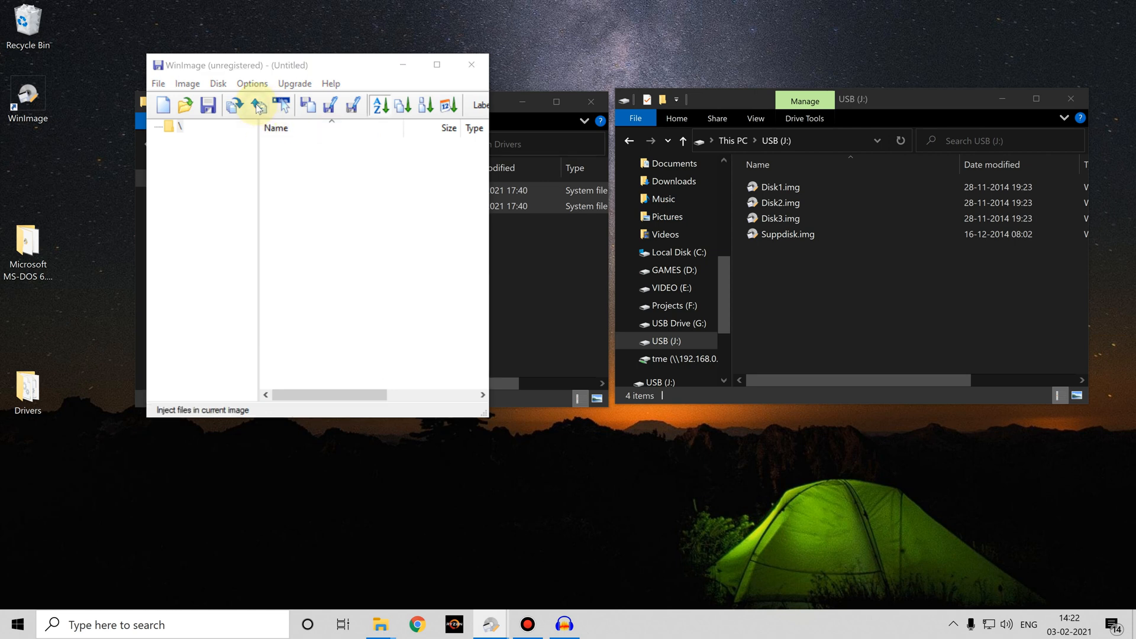
click(258, 107)
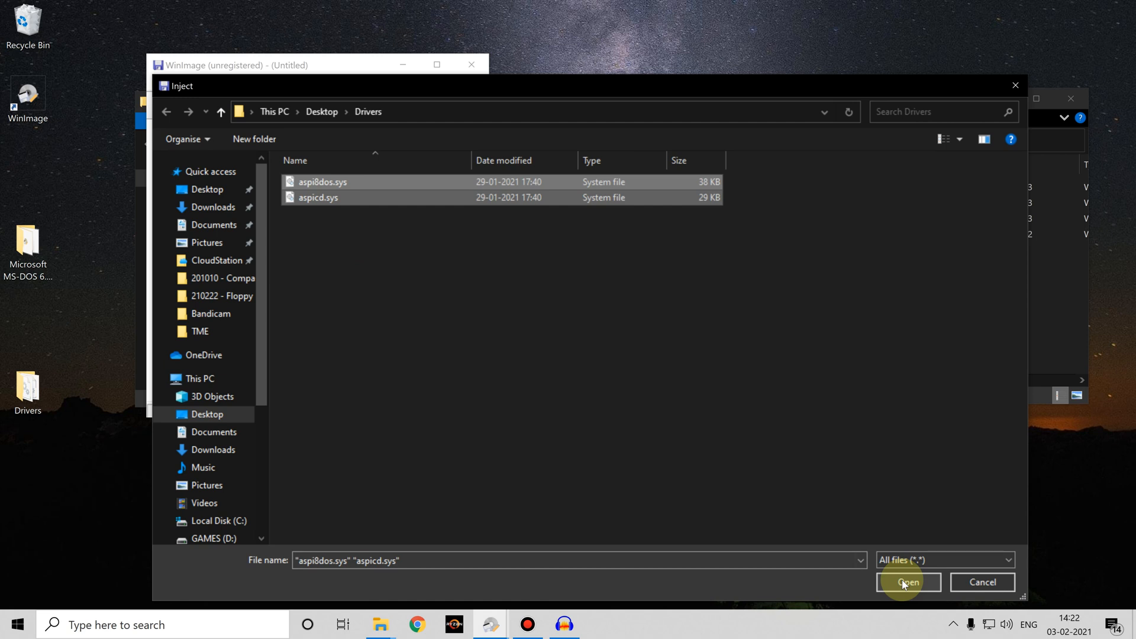
click(908, 582)
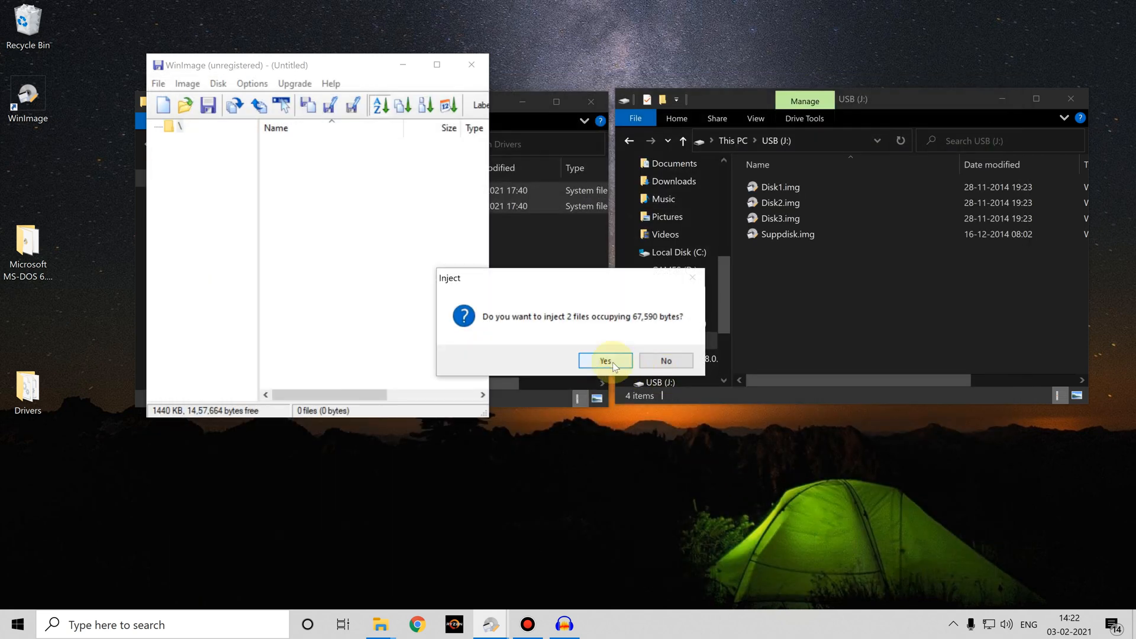
click(604, 360)
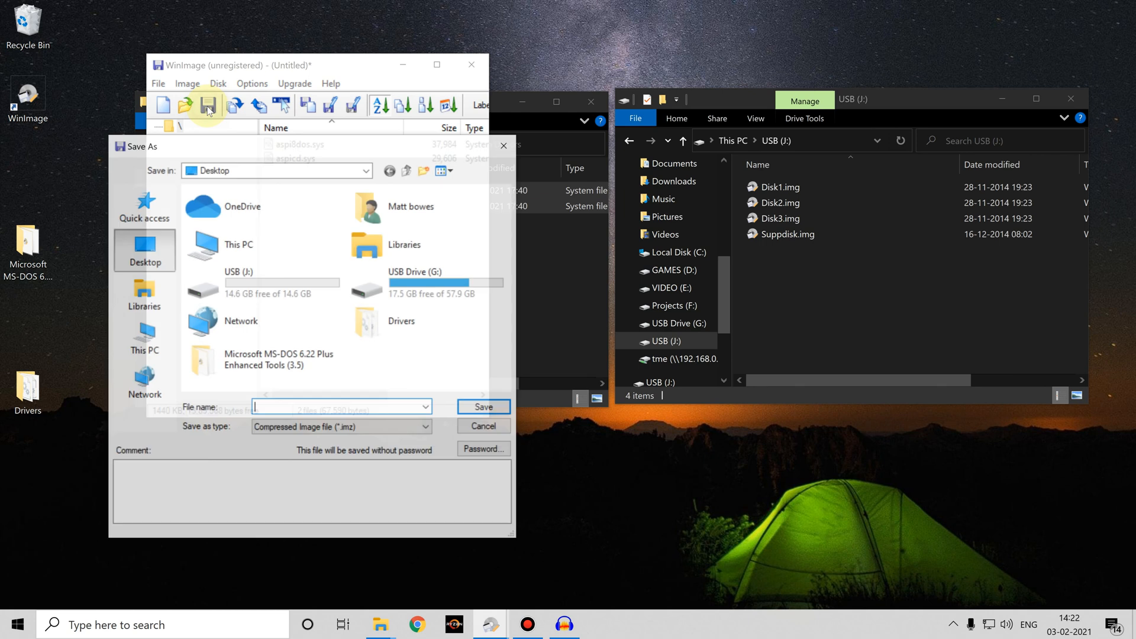
- Save the image on the desktop as drivers.IMA with type Image file (*.ima)
text(drivers.IMA)
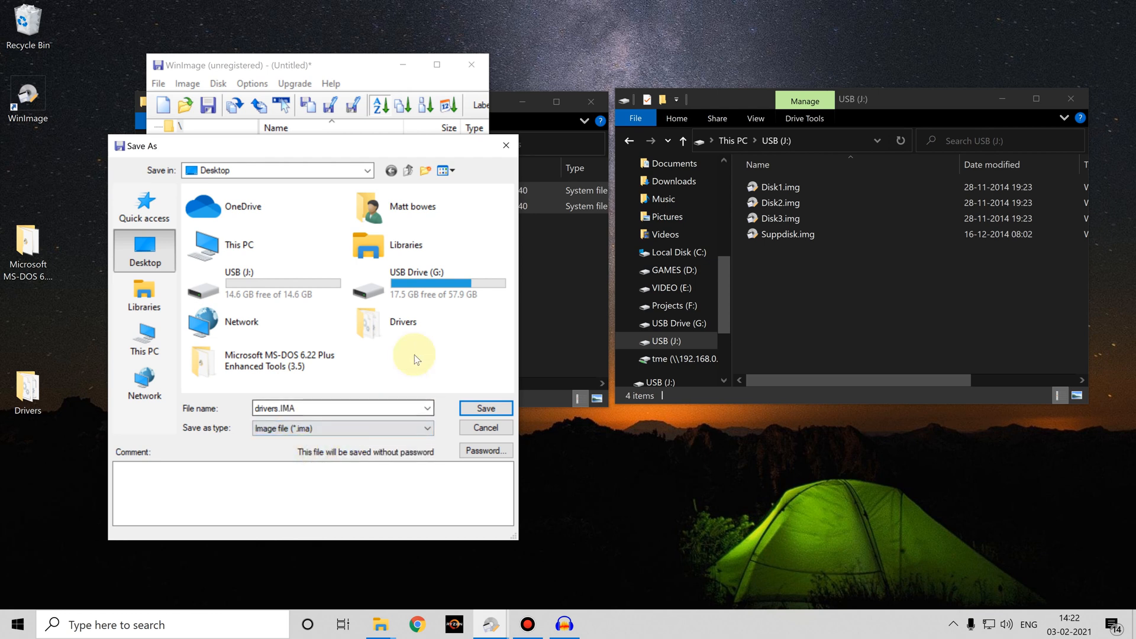
click(484, 408)
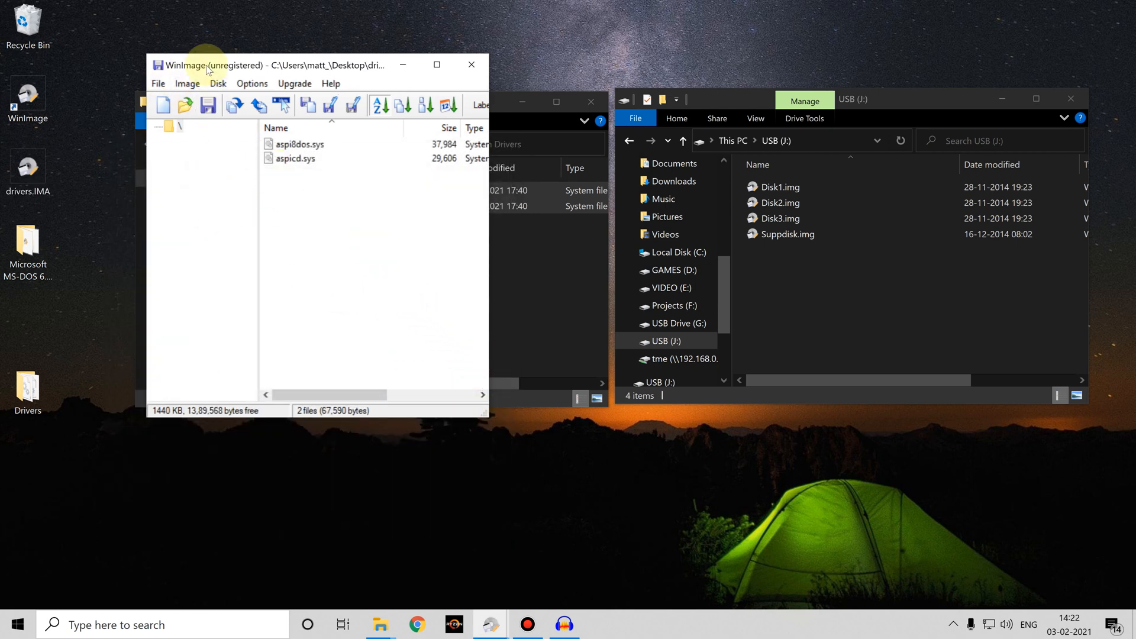
mouse_move(266, 65)
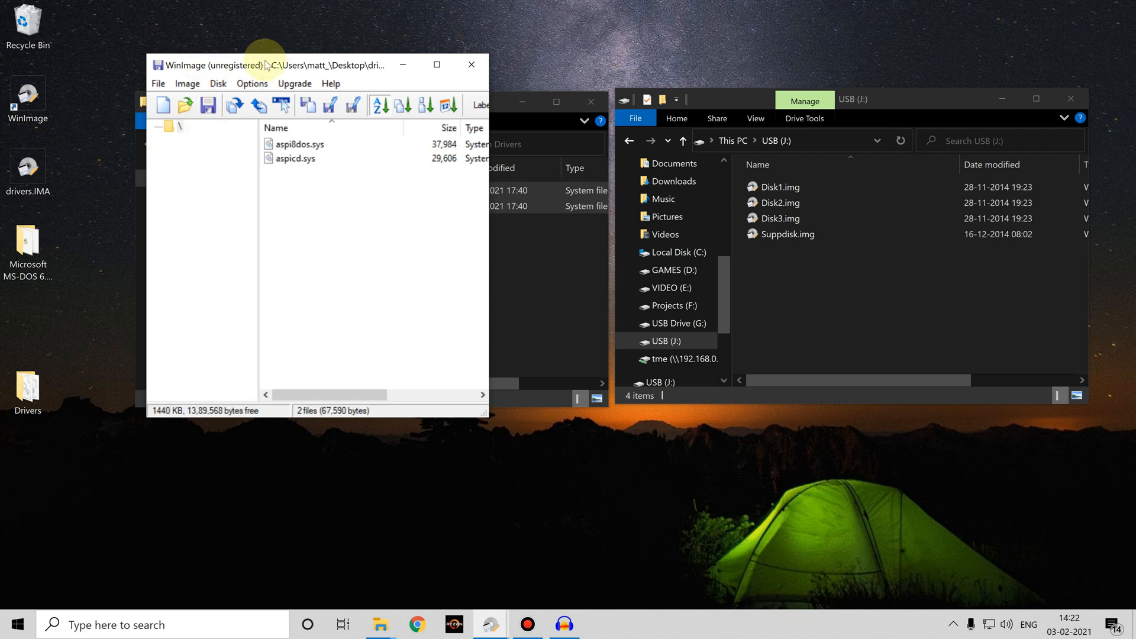
click(28, 167)
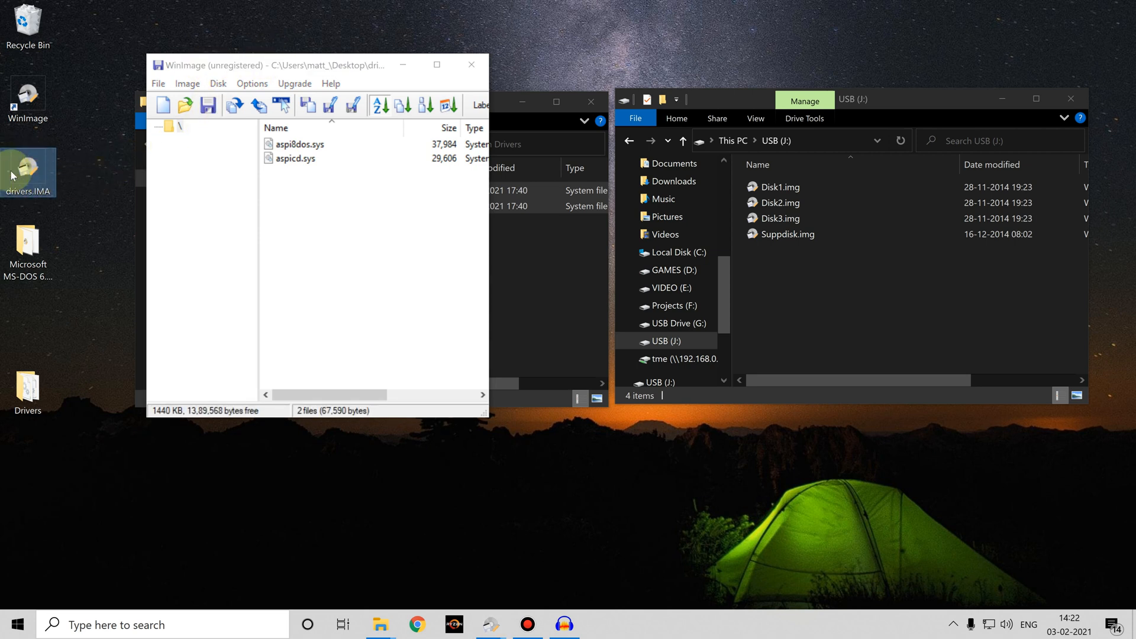
- Drag drivers.IMA from the desktop into the USB (J:) Explorer window
drag(26, 171, 799, 301)
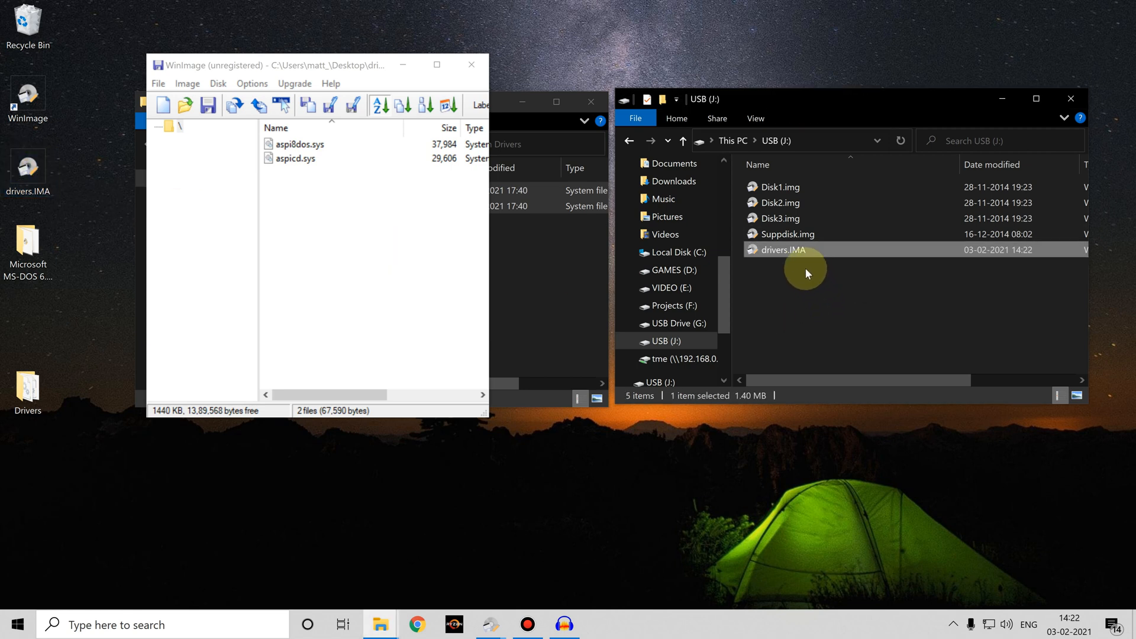
mouse_move(809, 283)
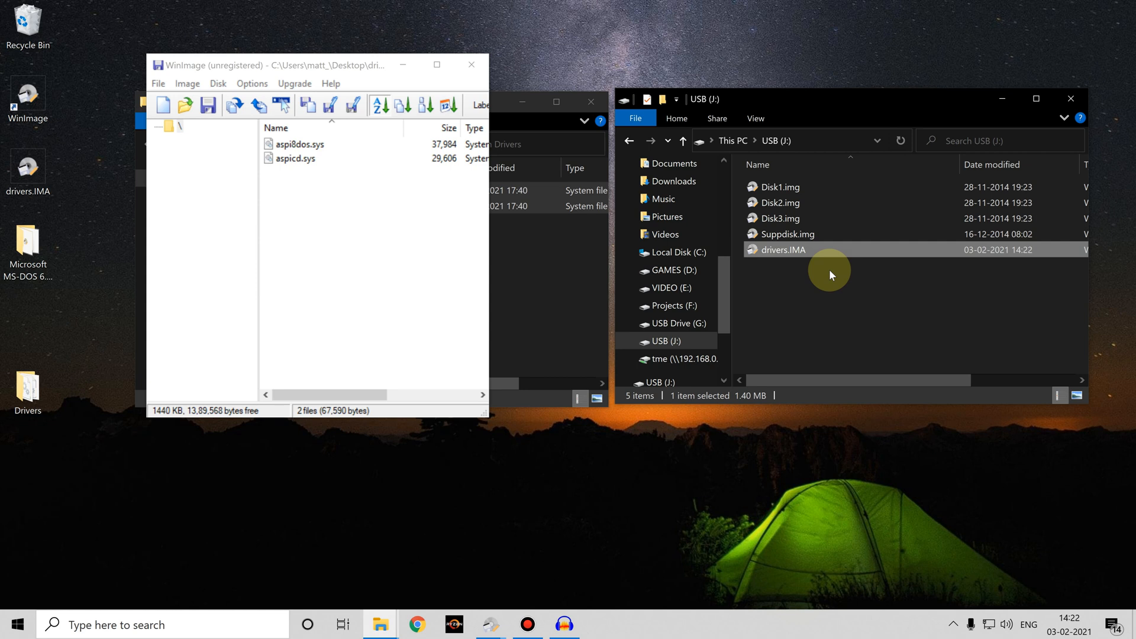
mouse_move(822, 252)
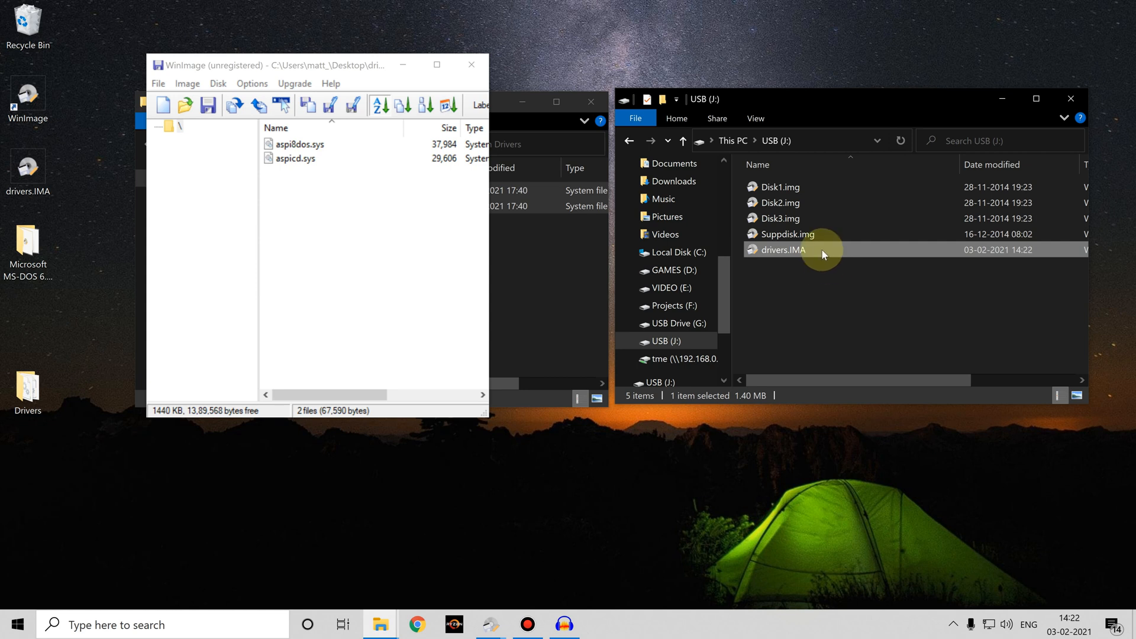
mouse_move(822, 281)
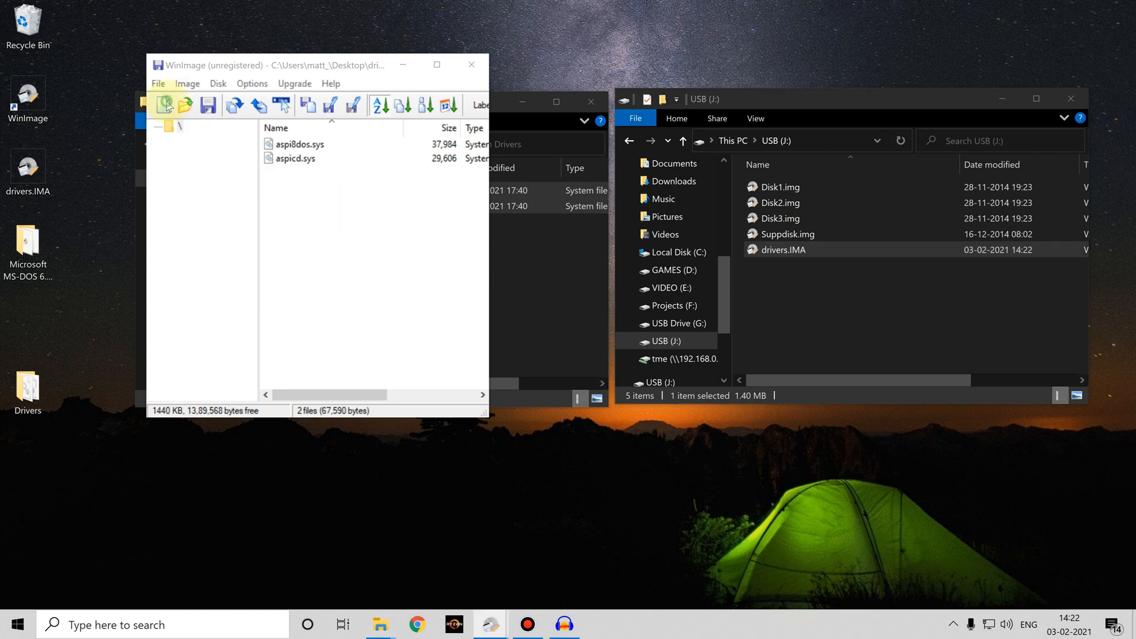
- Make a new 1.44 MB image with no files and save it as blank.IMA
click(168, 106)
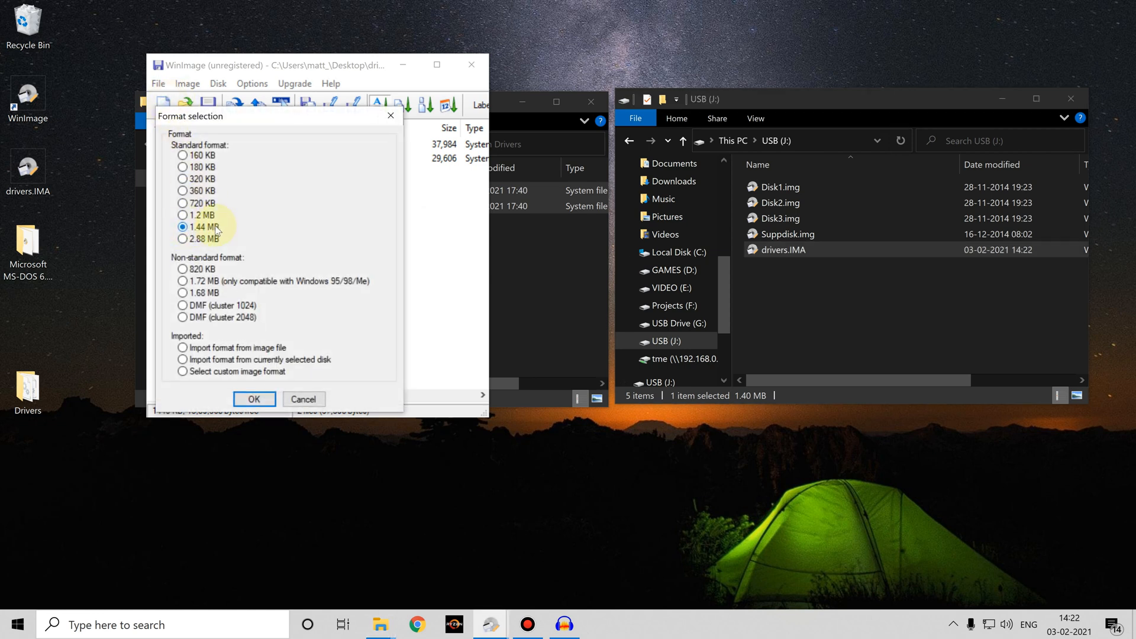
click(253, 400)
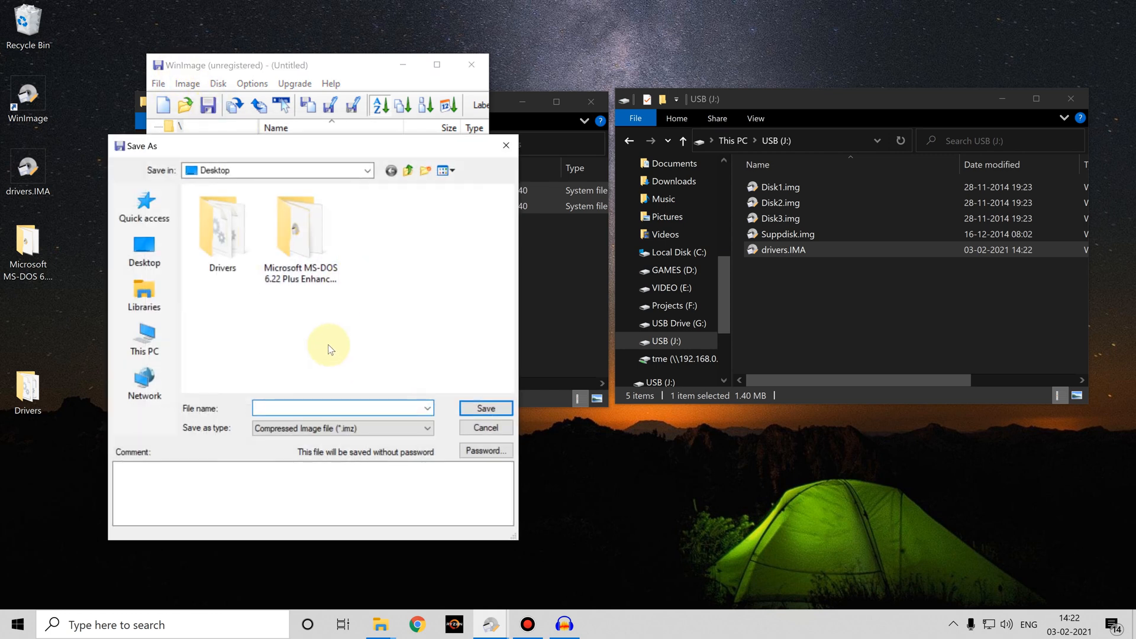
text(blank.IMA)
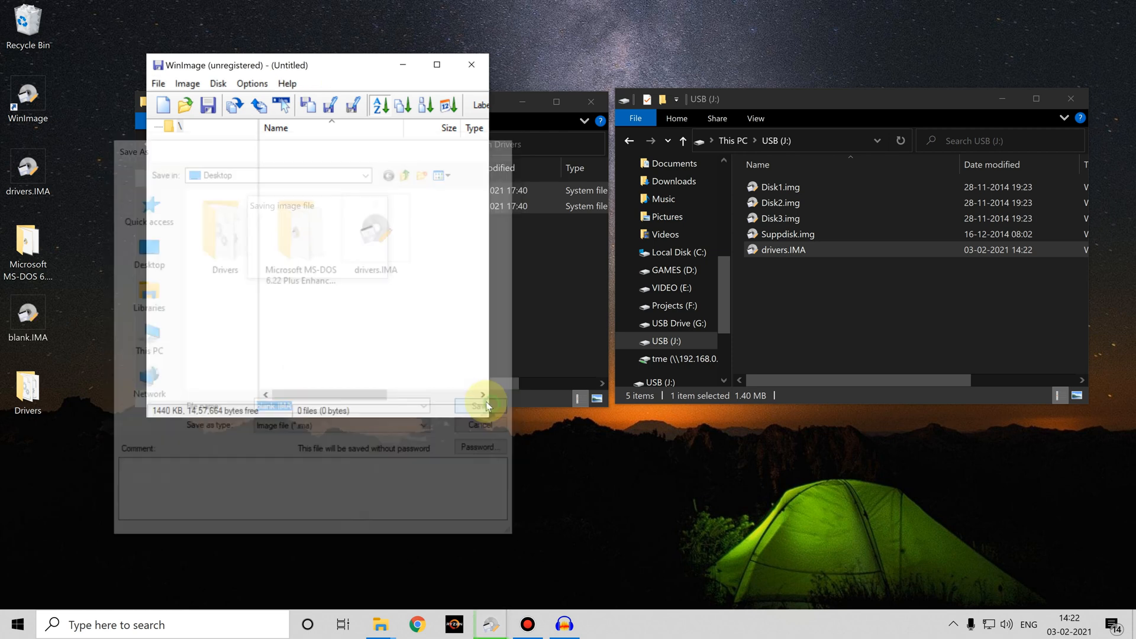
click(478, 405)
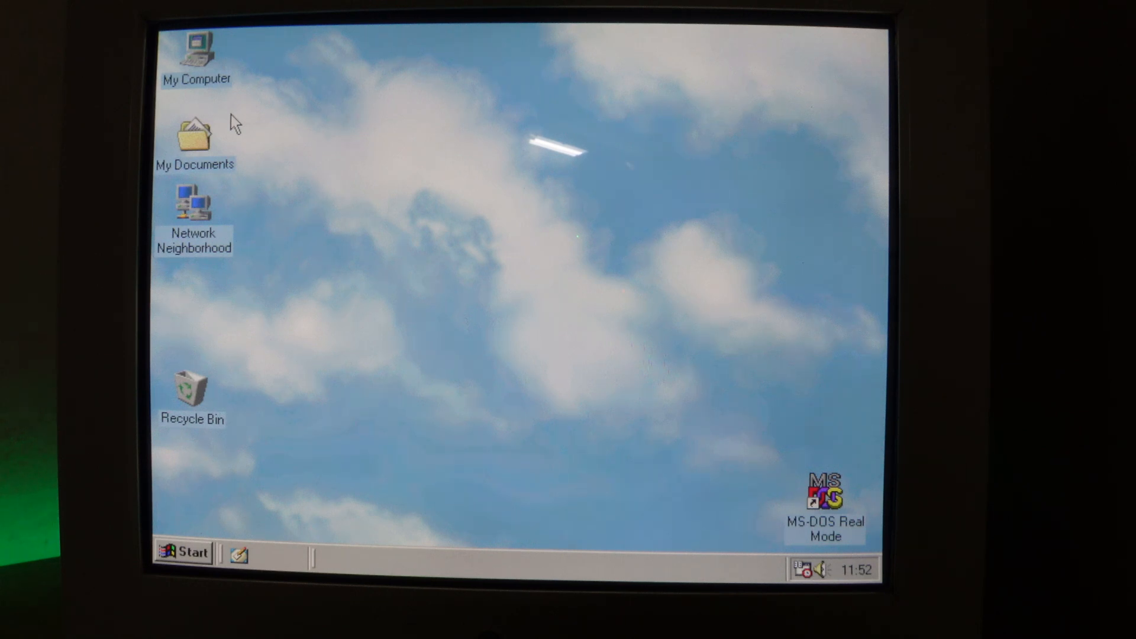
mouse_move(206, 54)
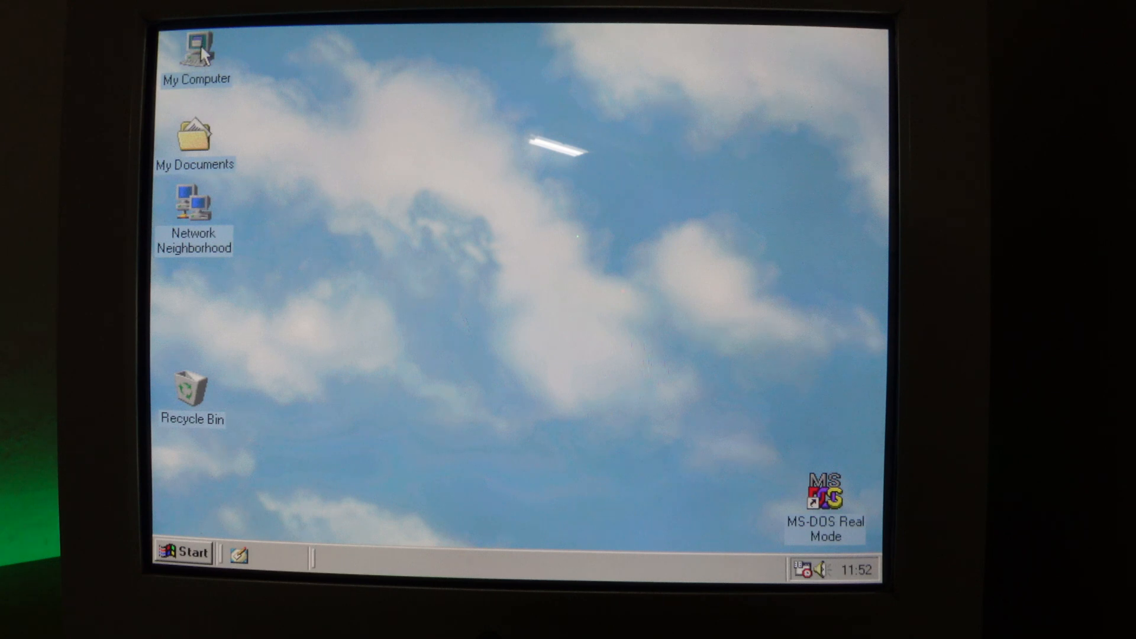
- Open My Computer, try floppy B:, then open 3½ Floppy (A:) to list its DOS files
double_click(194, 51)
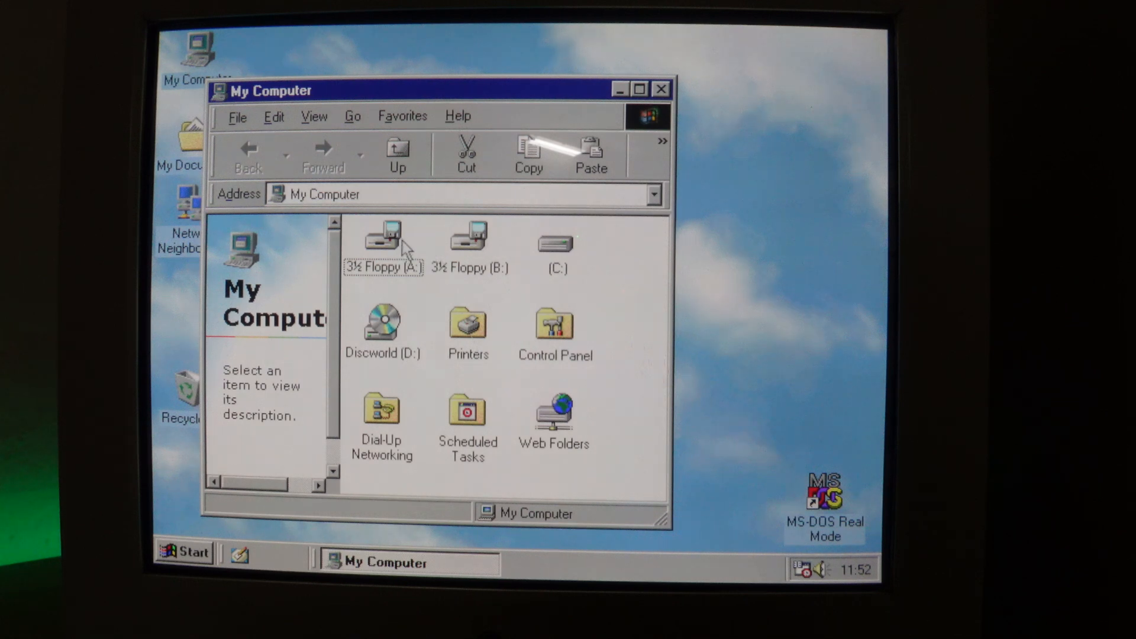
mouse_move(406, 248)
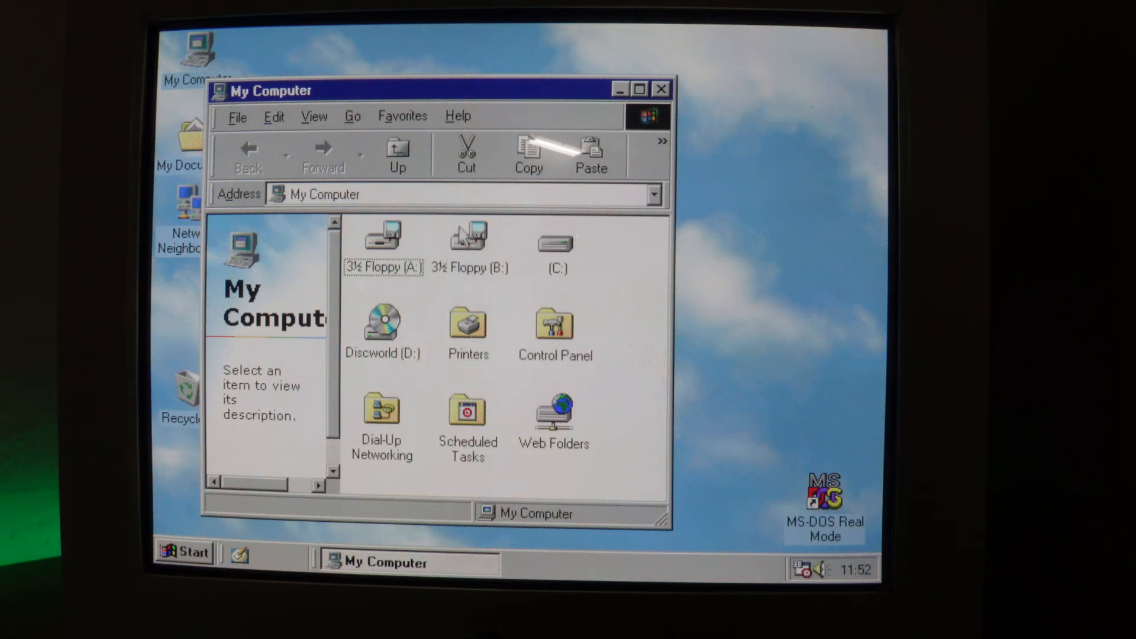
mouse_move(438, 251)
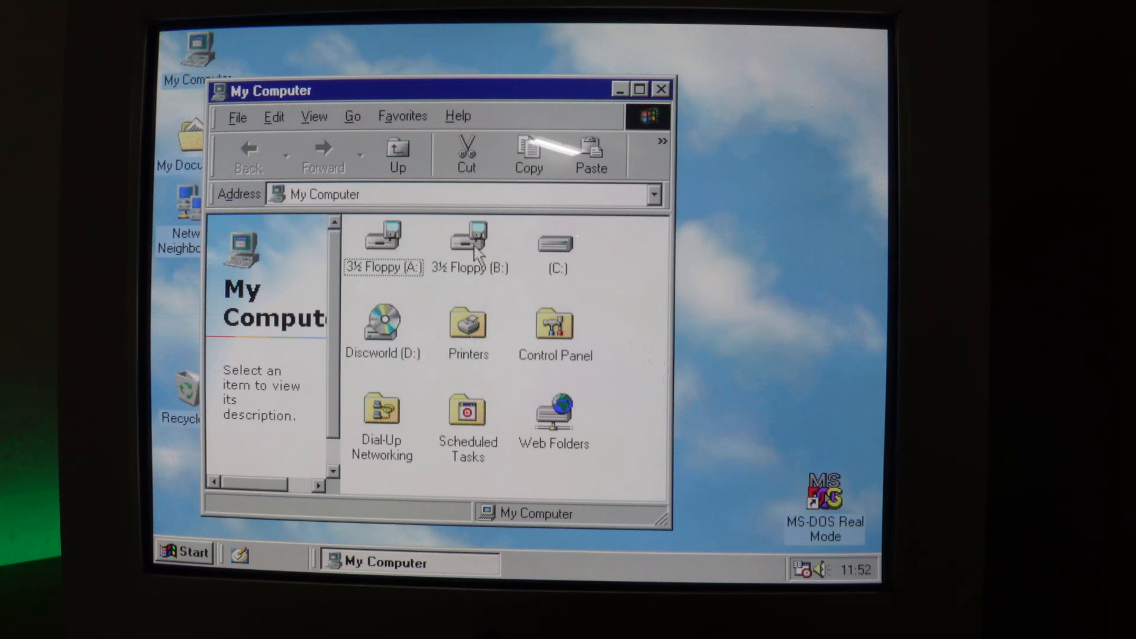
click(467, 246)
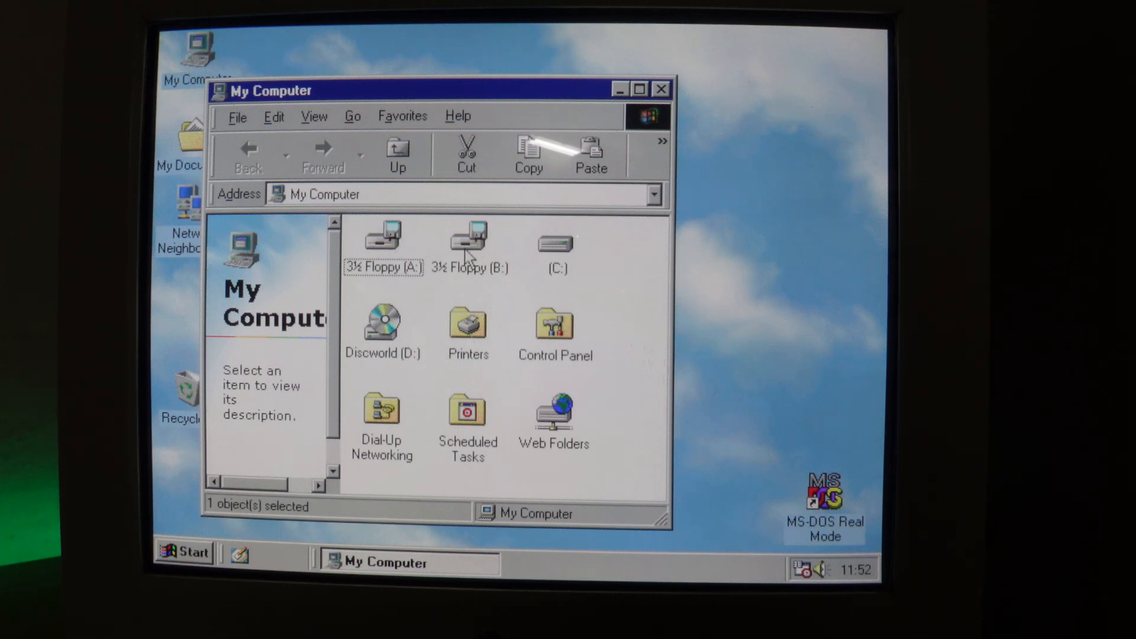
double_click(468, 246)
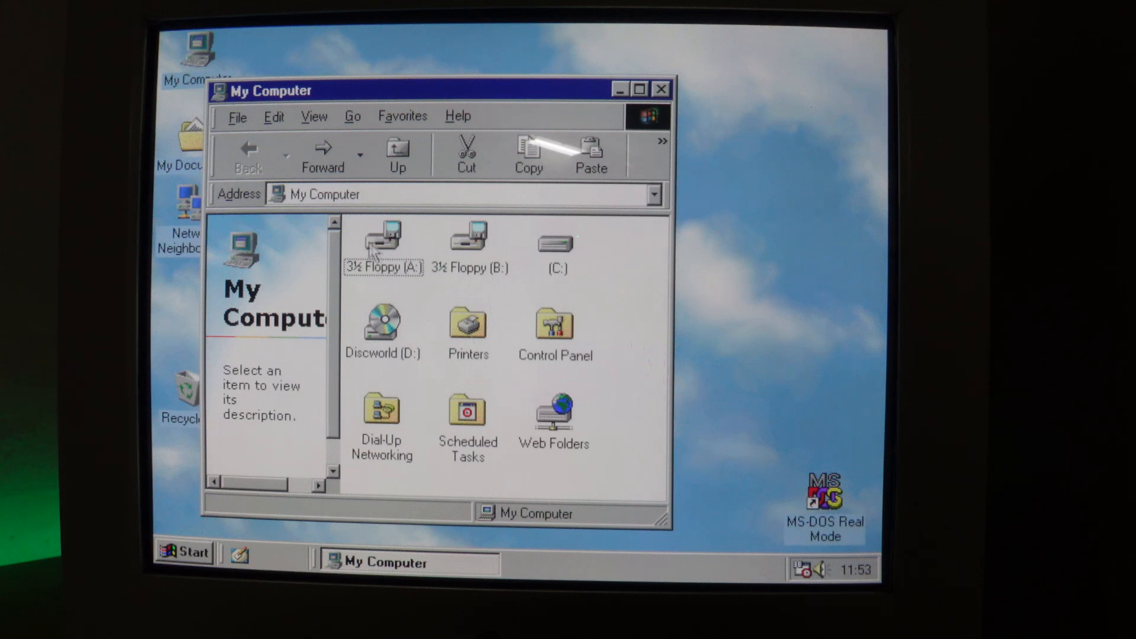
double_click(382, 242)
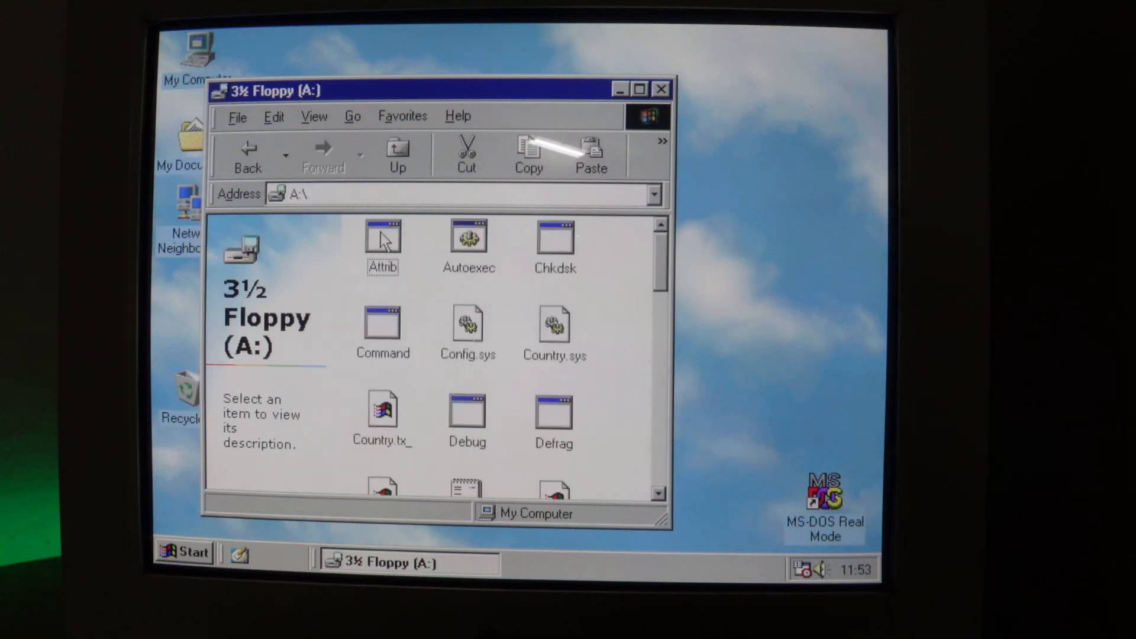
mouse_move(520, 296)
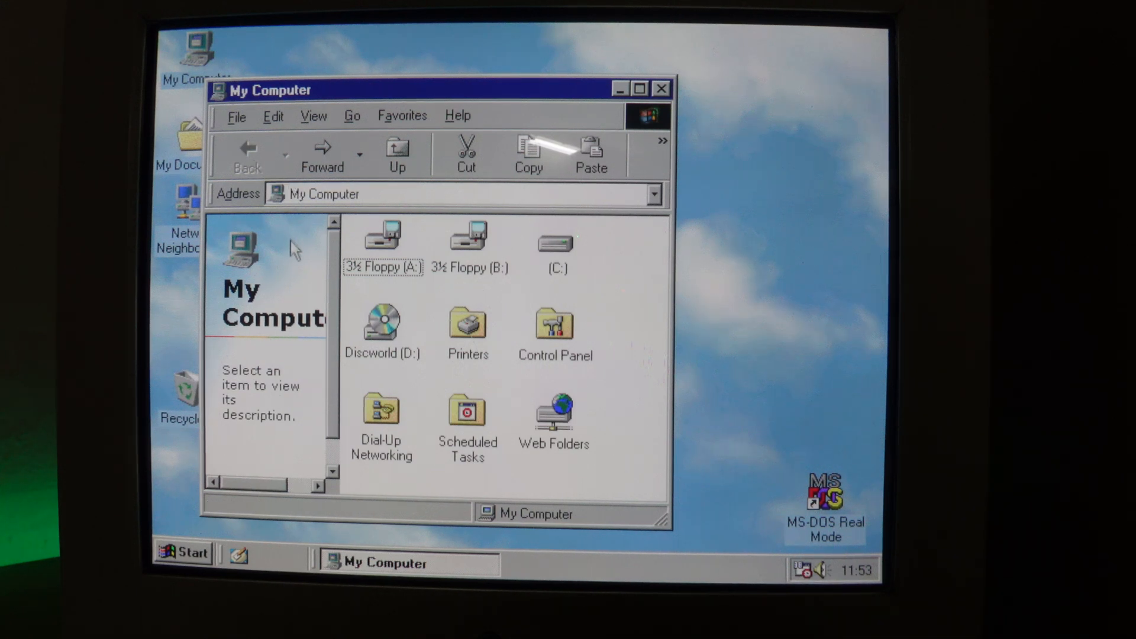
- Reopen 3½ Floppy (A:), scroll through files like Ados.cfg and Backup.ex_, then close it
click(381, 239)
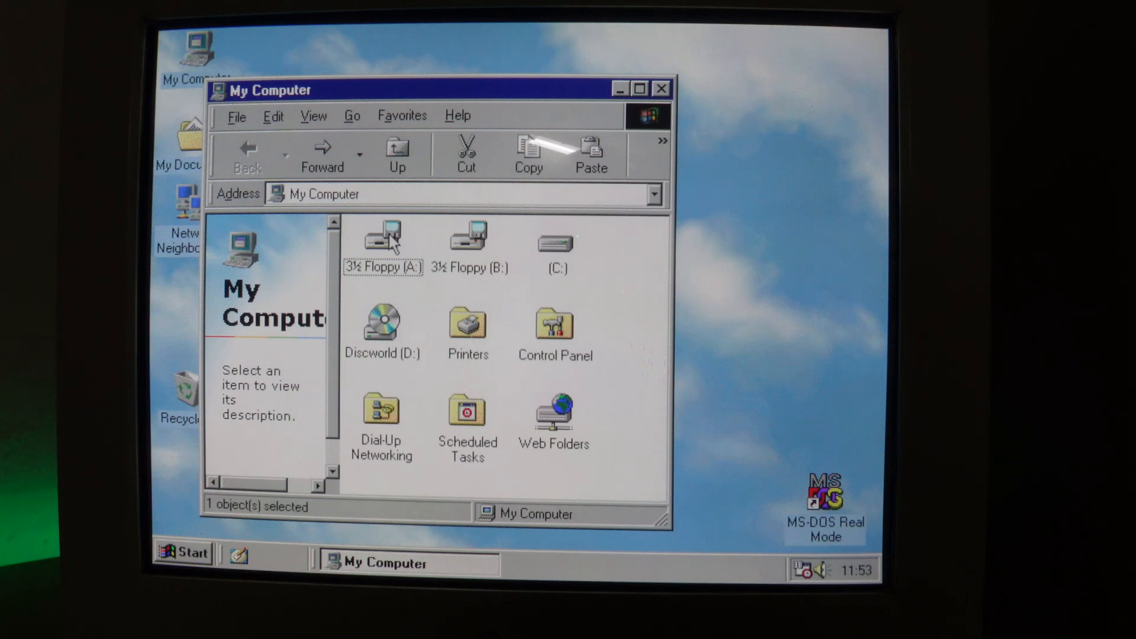
double_click(381, 239)
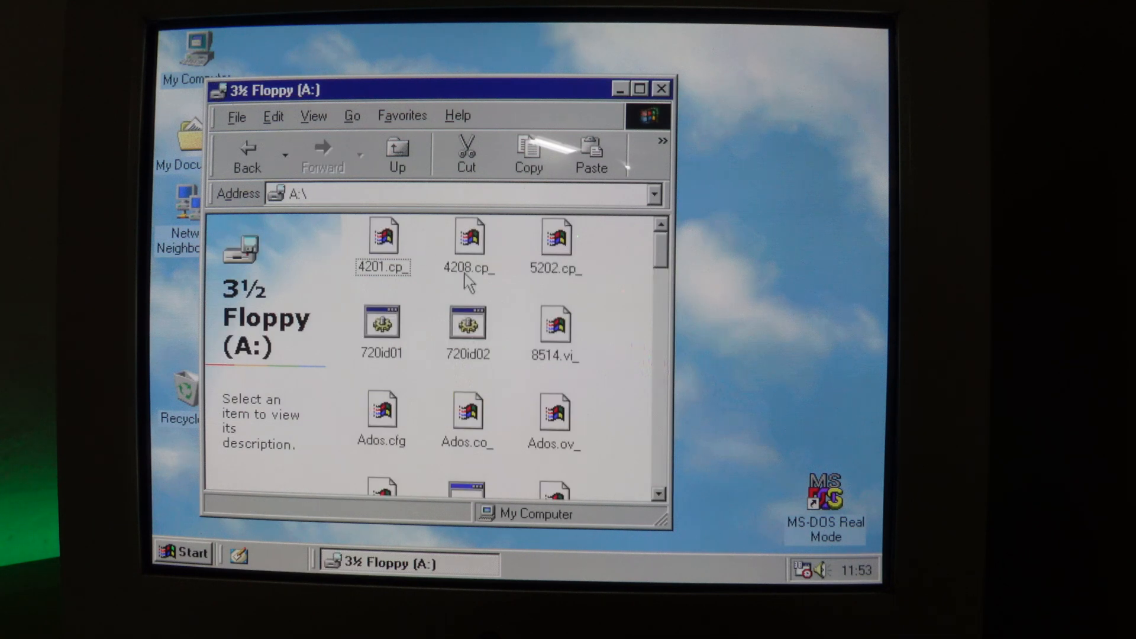
scroll(down, 3)
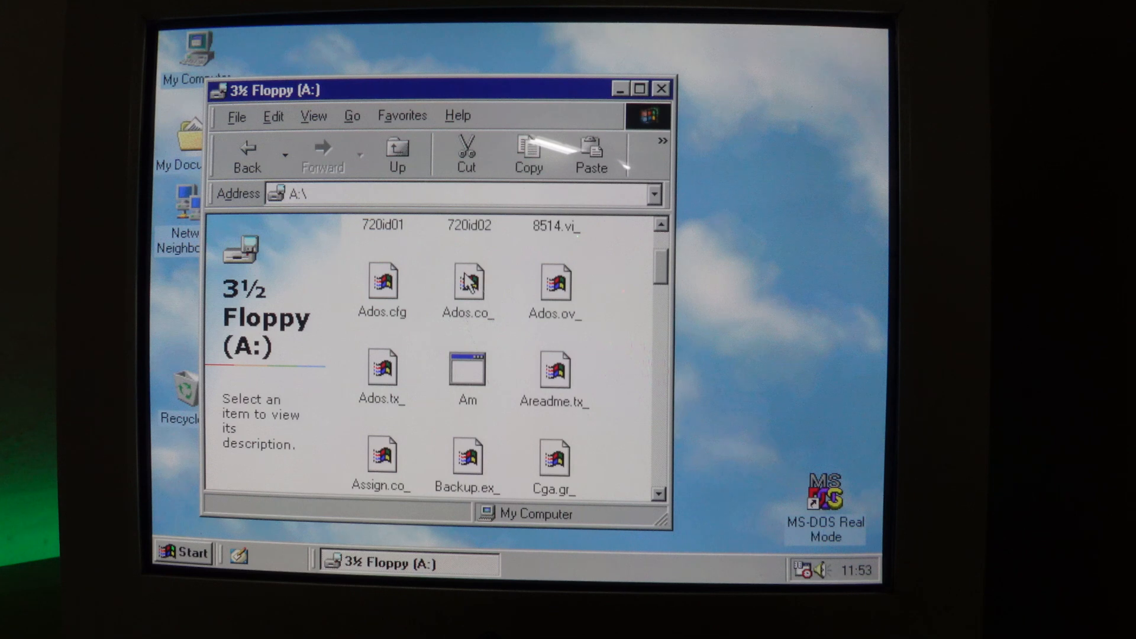
scroll(down, 3)
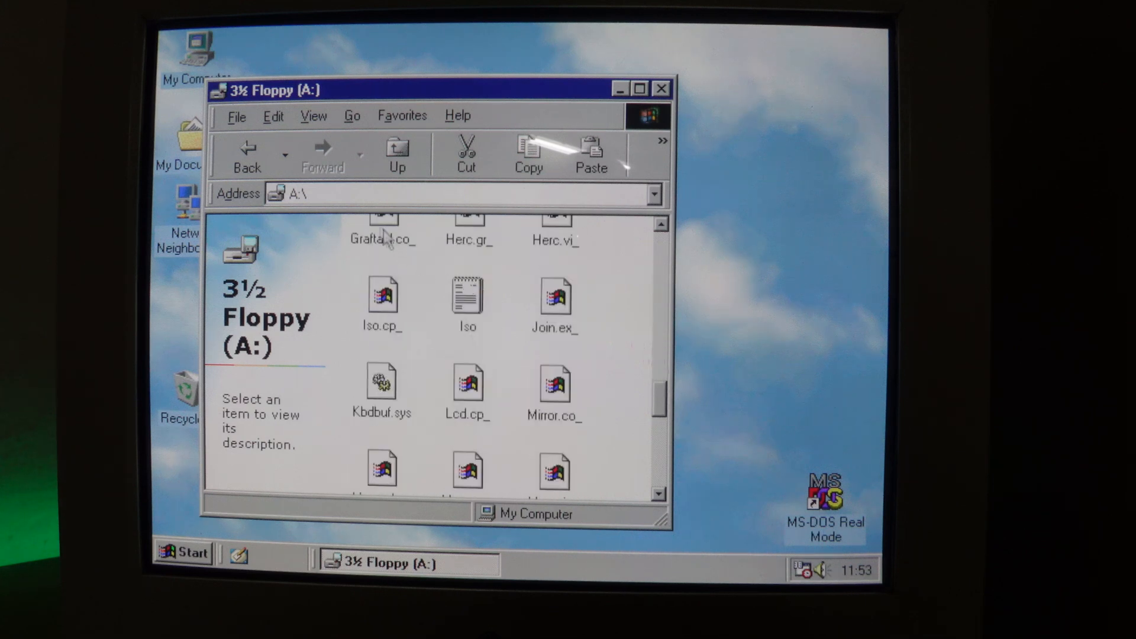
mouse_move(249, 149)
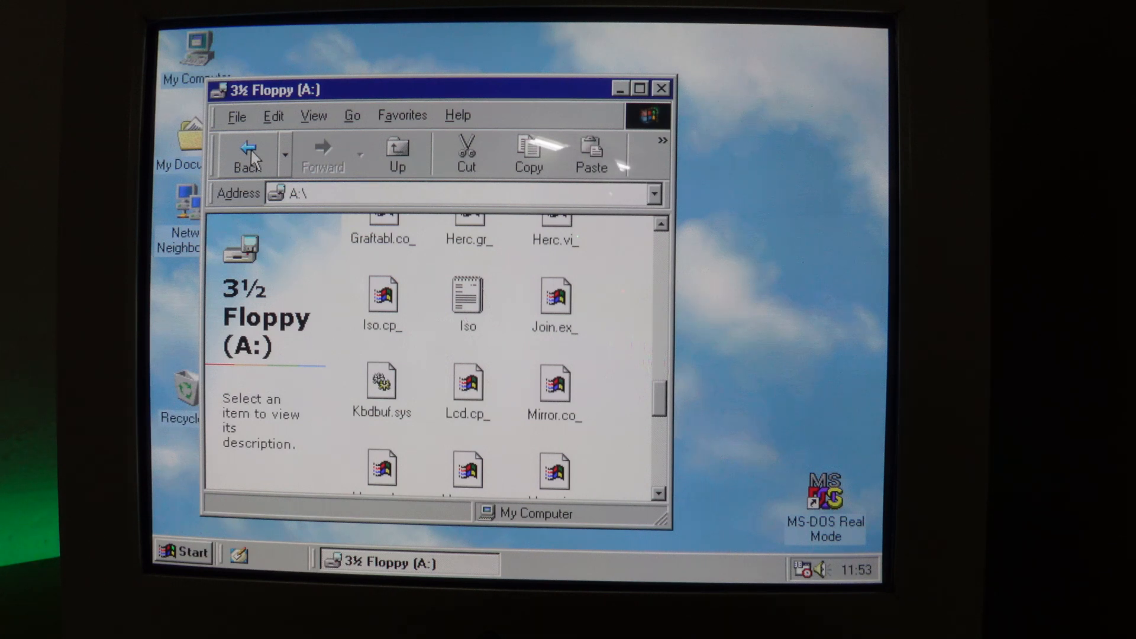
mouse_move(660, 88)
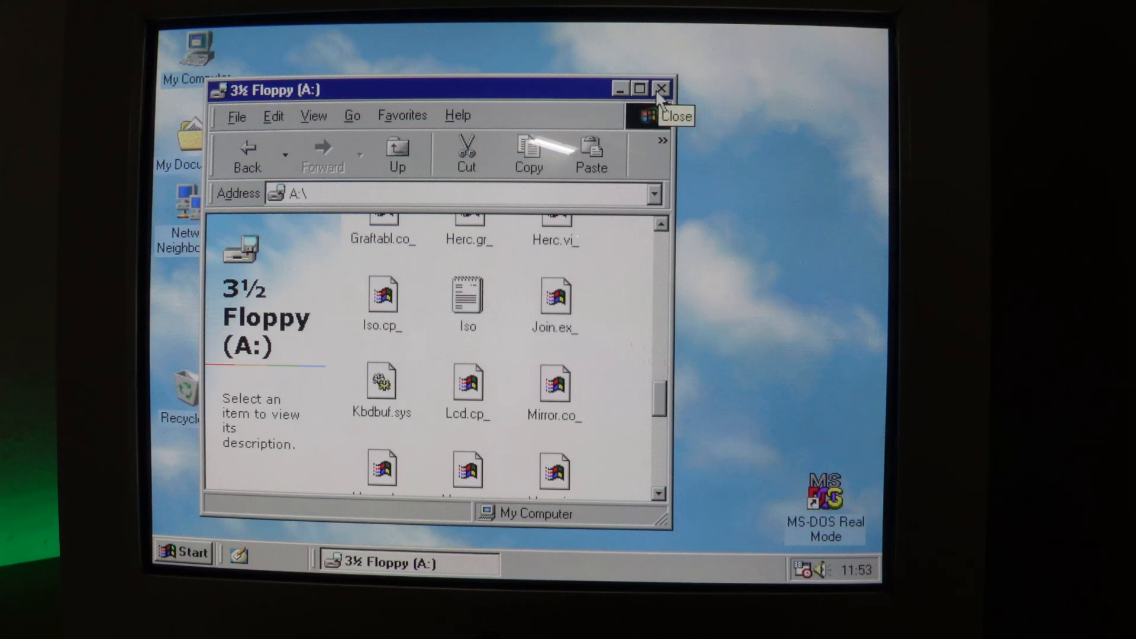
click(658, 89)
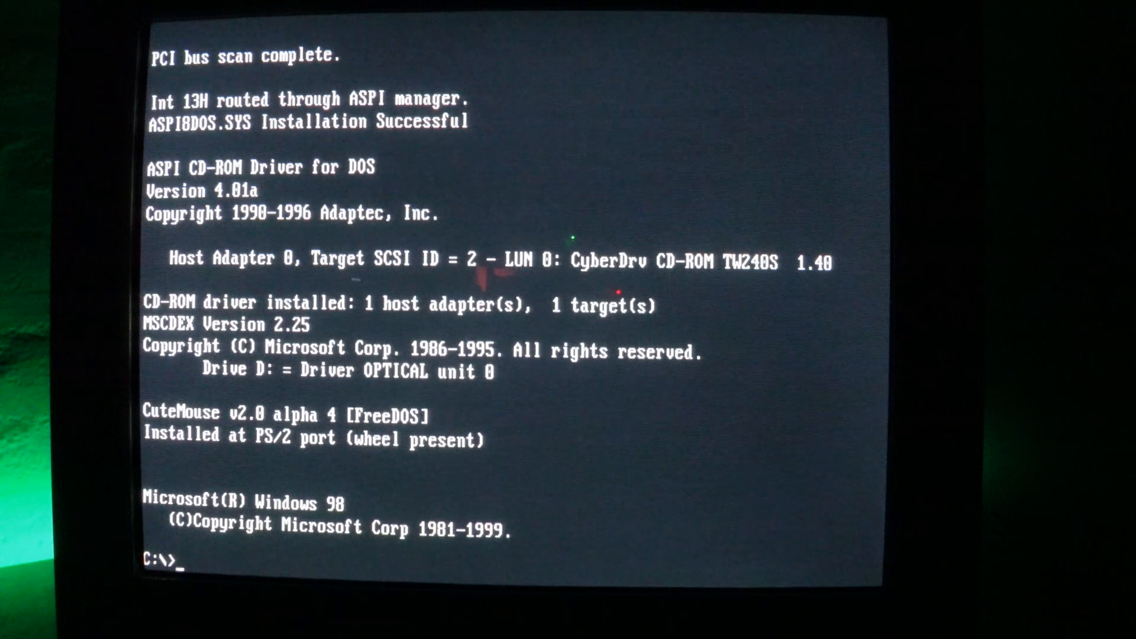
- Switch to a:, run dir/w for SUPPDISK 1 and again for DISK 2, then enter b:
text(a:)
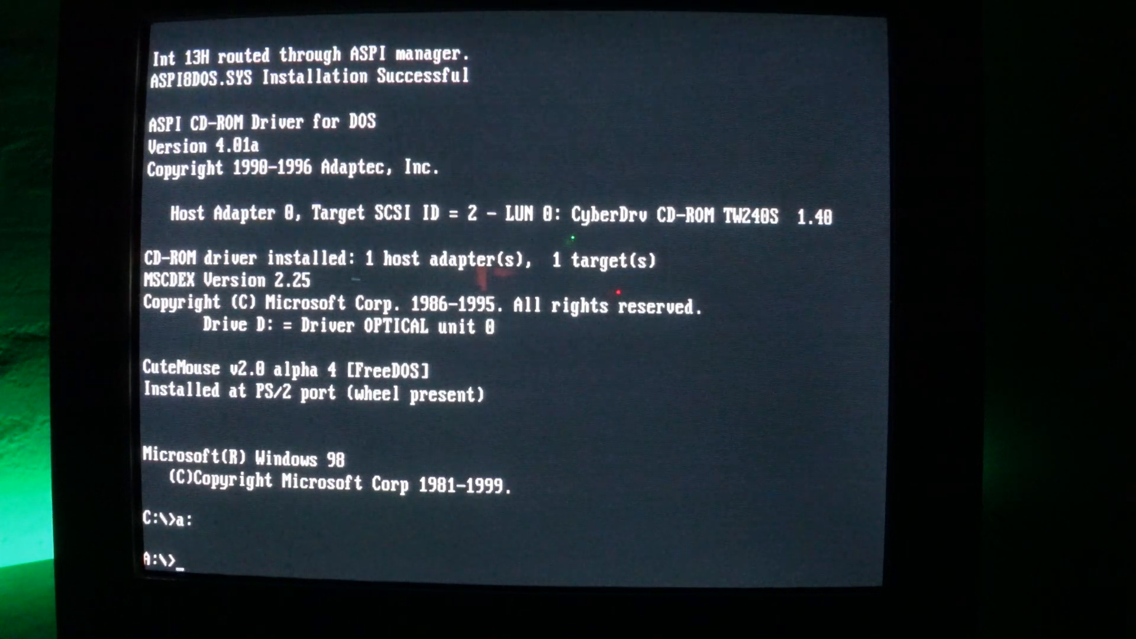
text(dir/w)
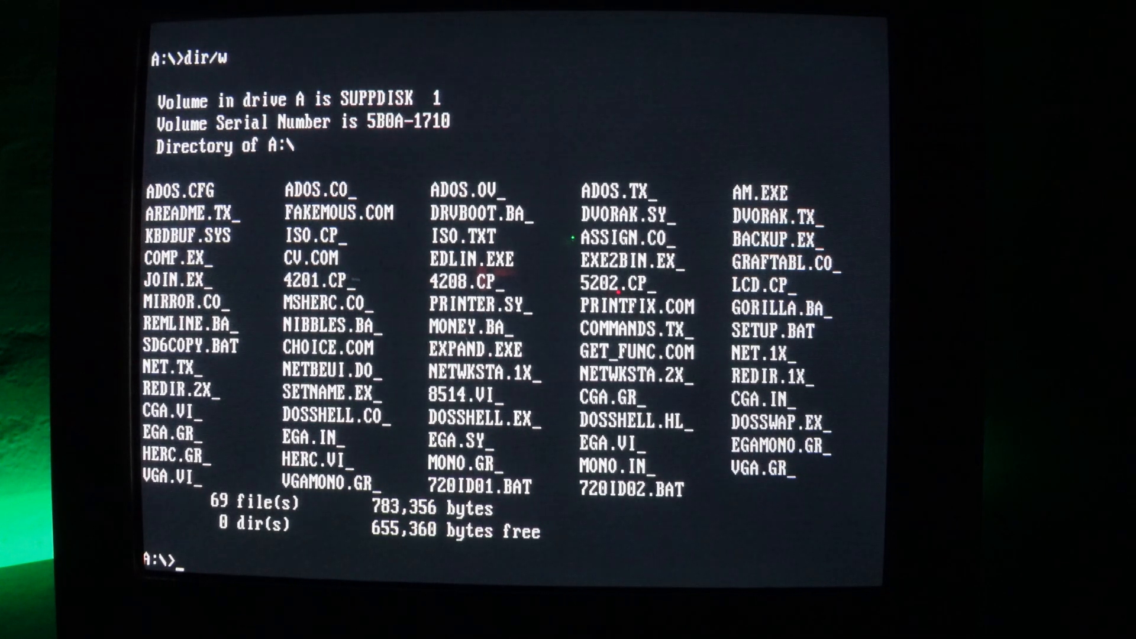
text(dir/w)
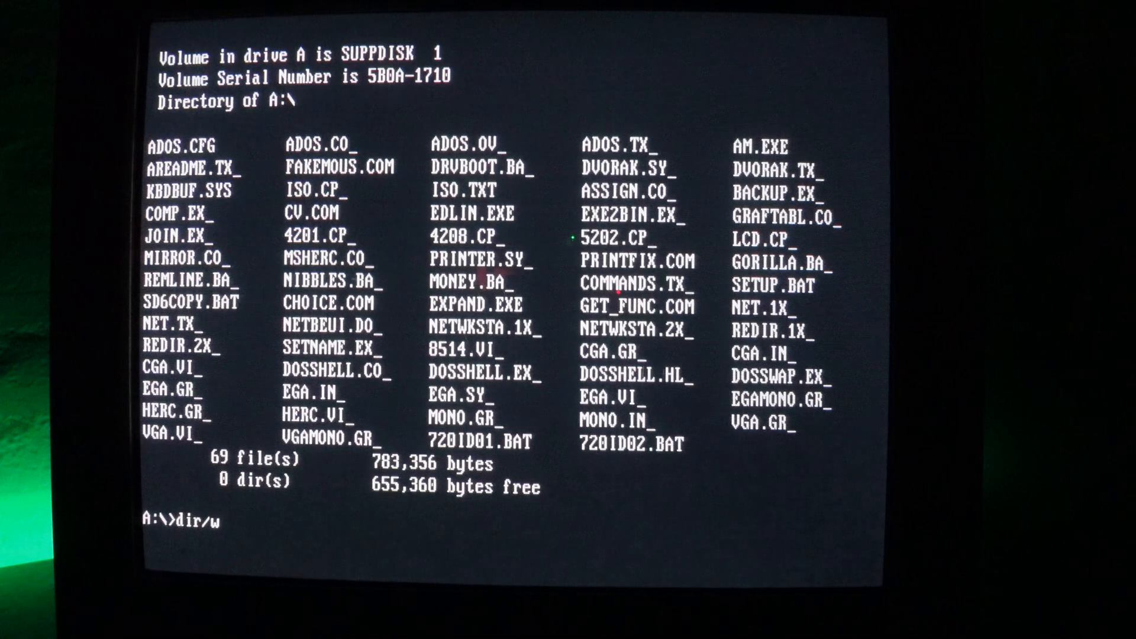
key(enter)
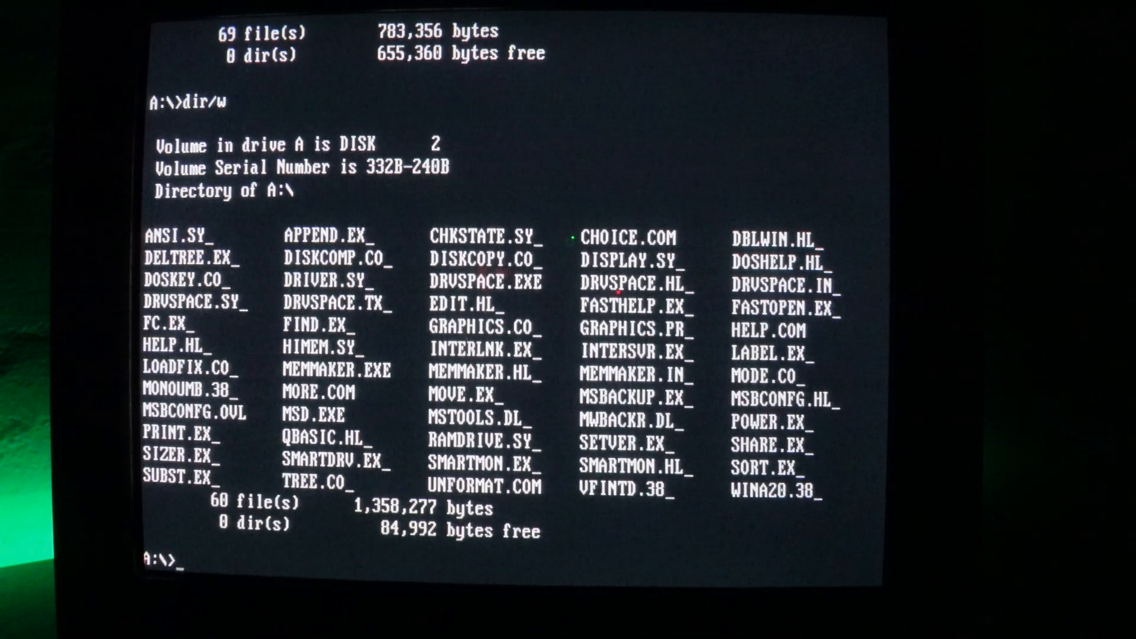
text(b)
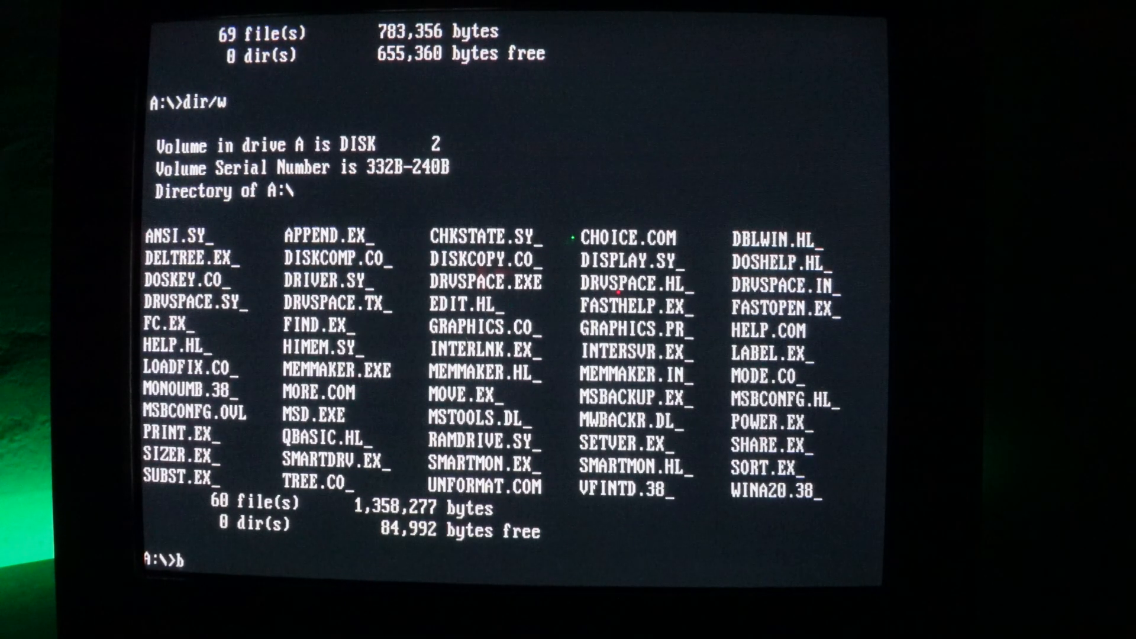
text(:)
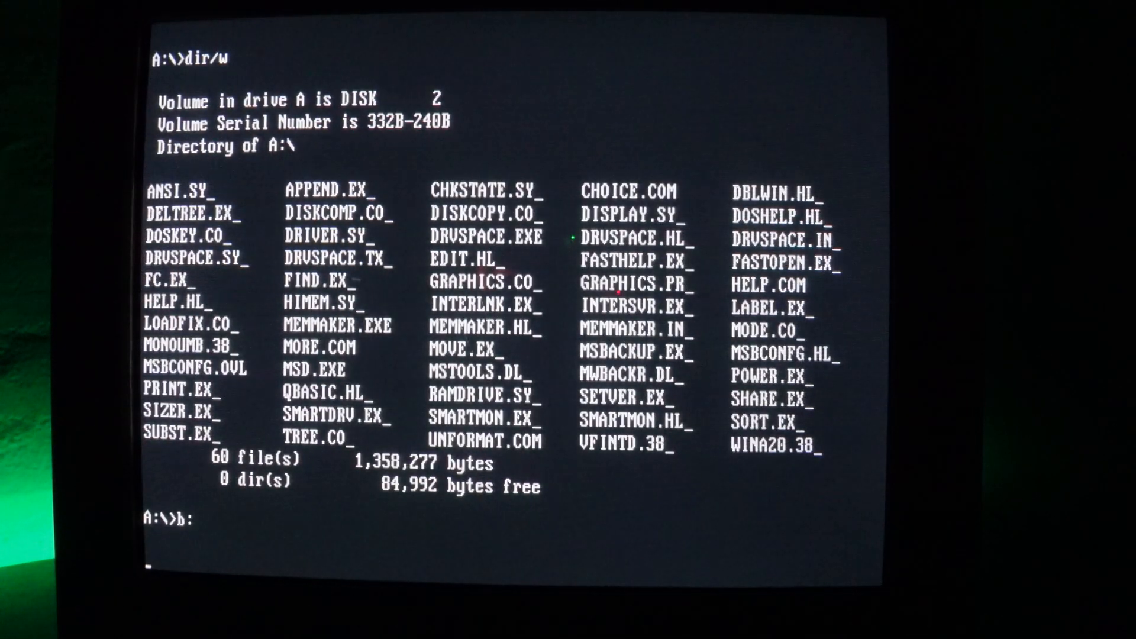